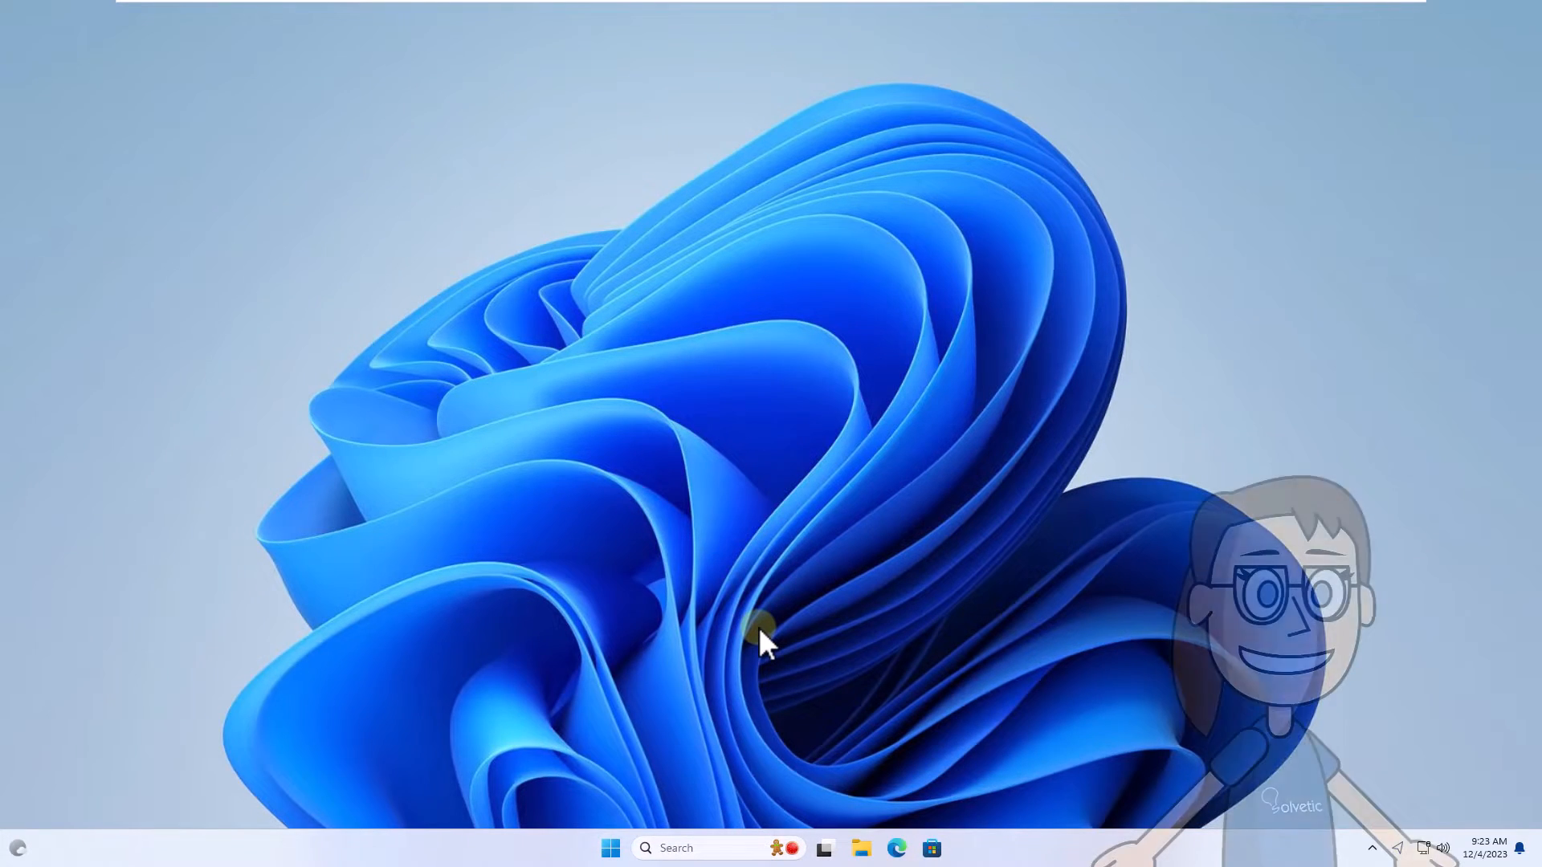
pyautogui.moveTo(662, 767)
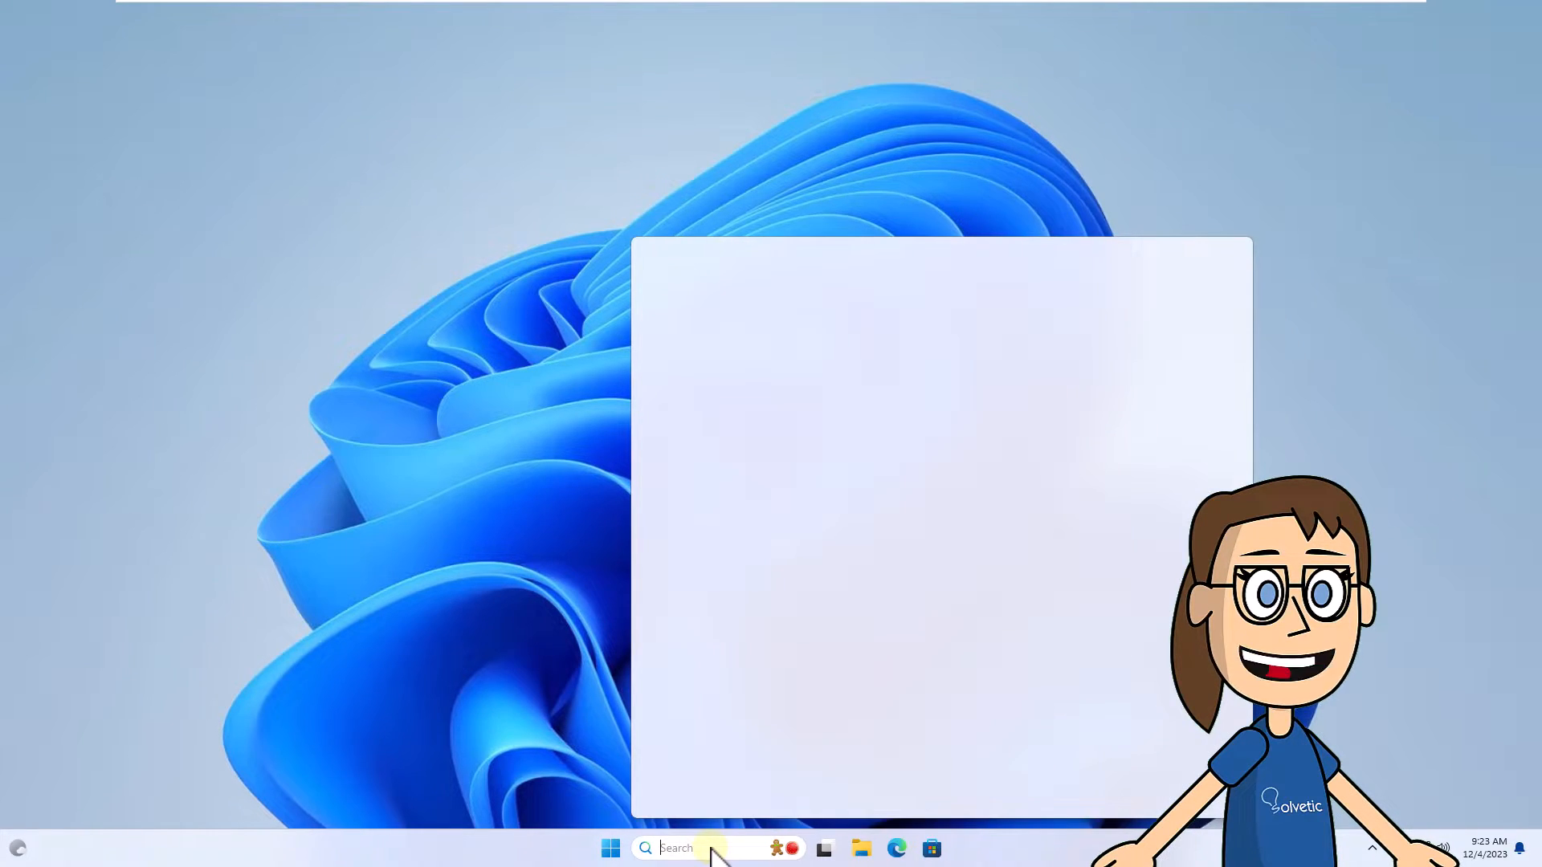
# Search Windows for 'resolution' to reach the display settings
pyautogui.write('resolution')
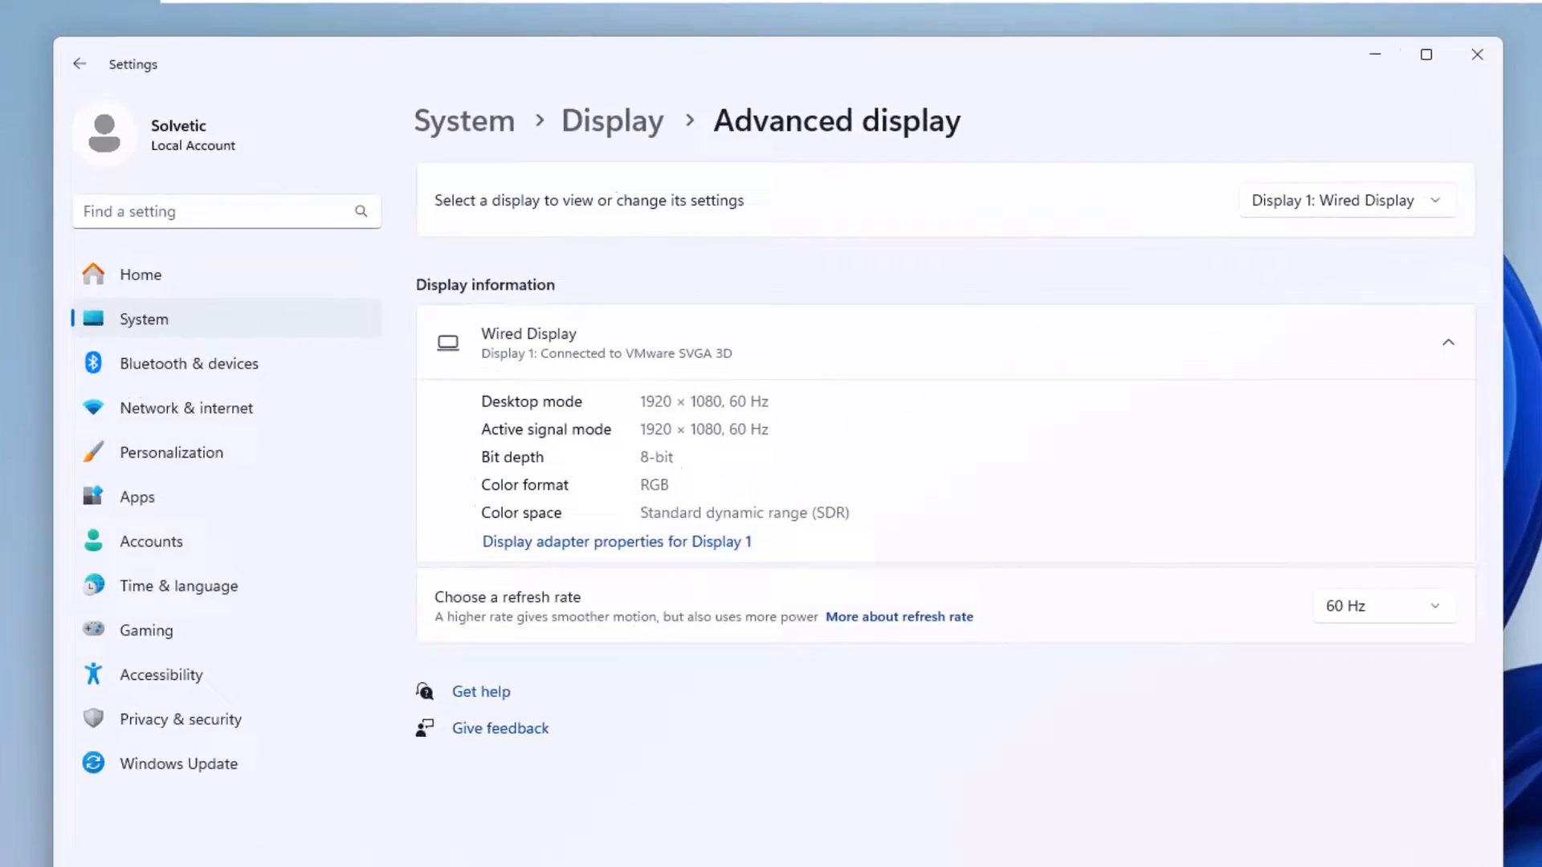
# Review the Display 1 adapter's valid modes, all 60 Hz, then close the dialogs and Settings
pyautogui.click(617, 543)
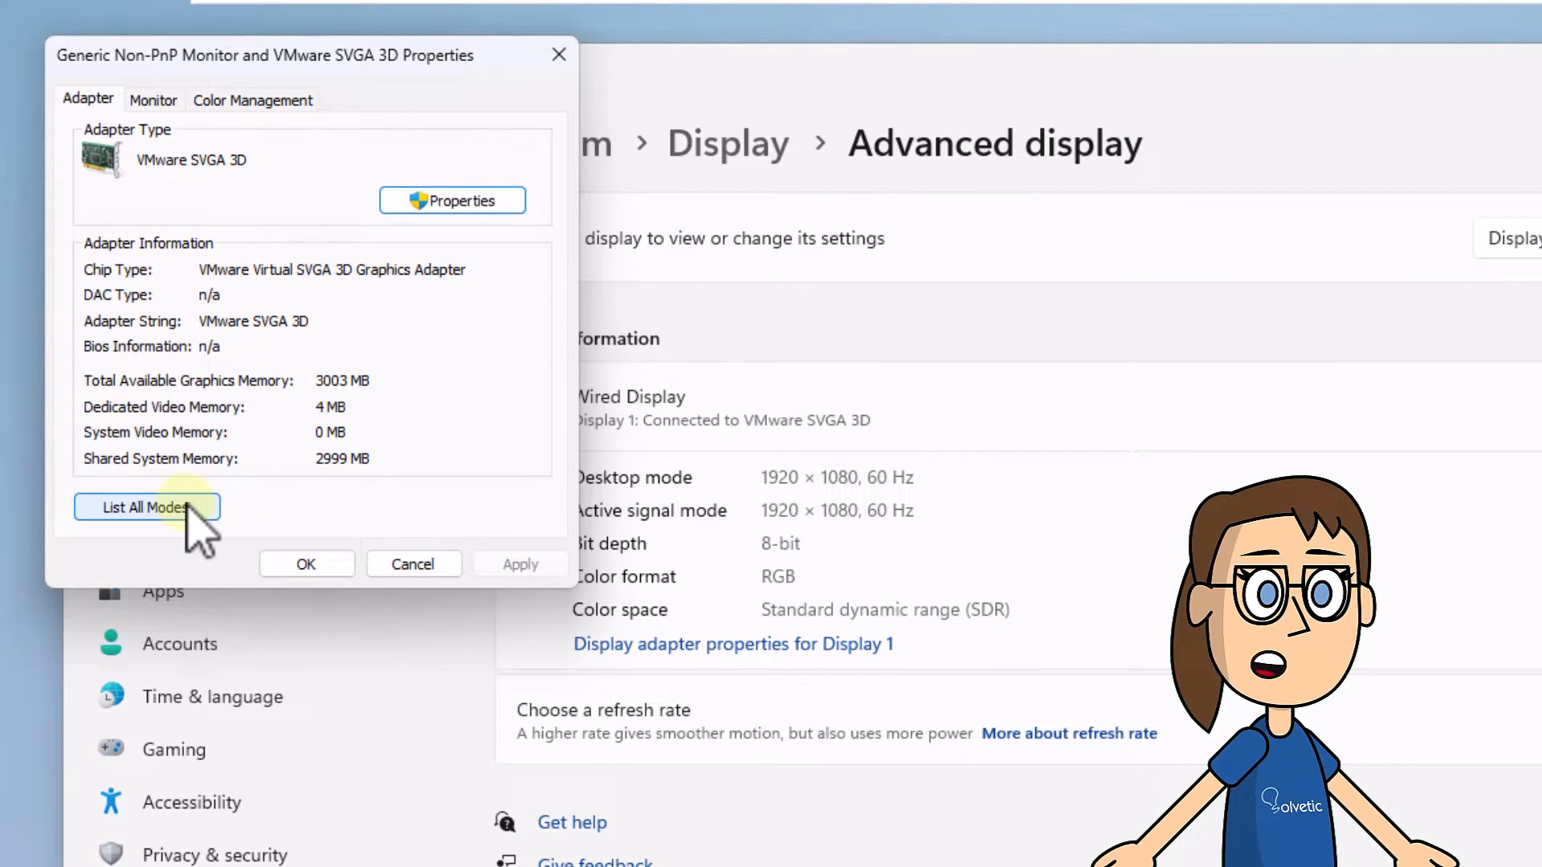
pyautogui.click(145, 507)
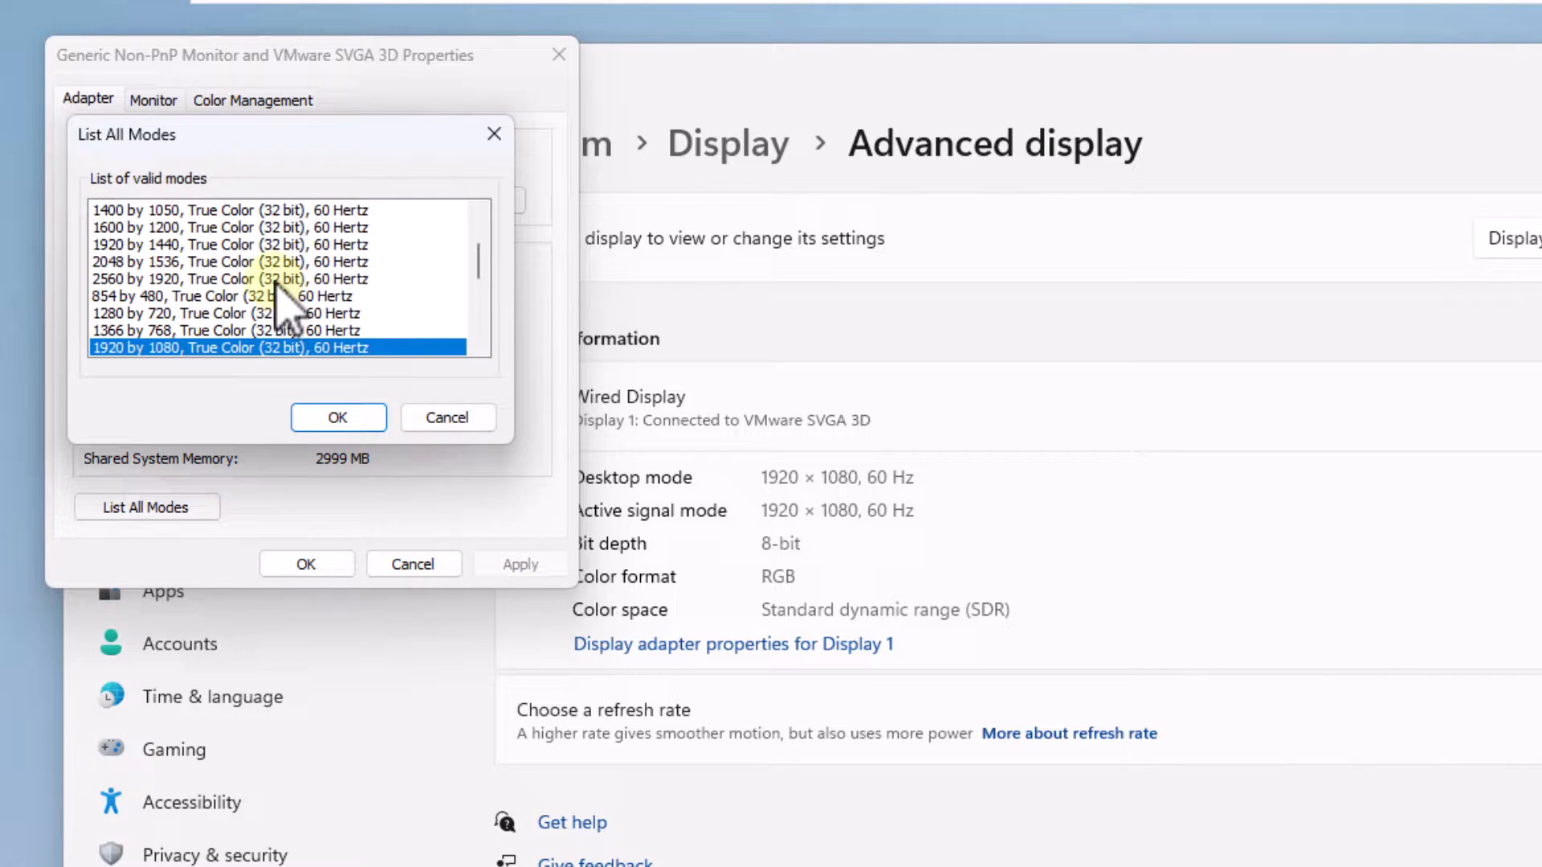
pyautogui.scroll(-3)
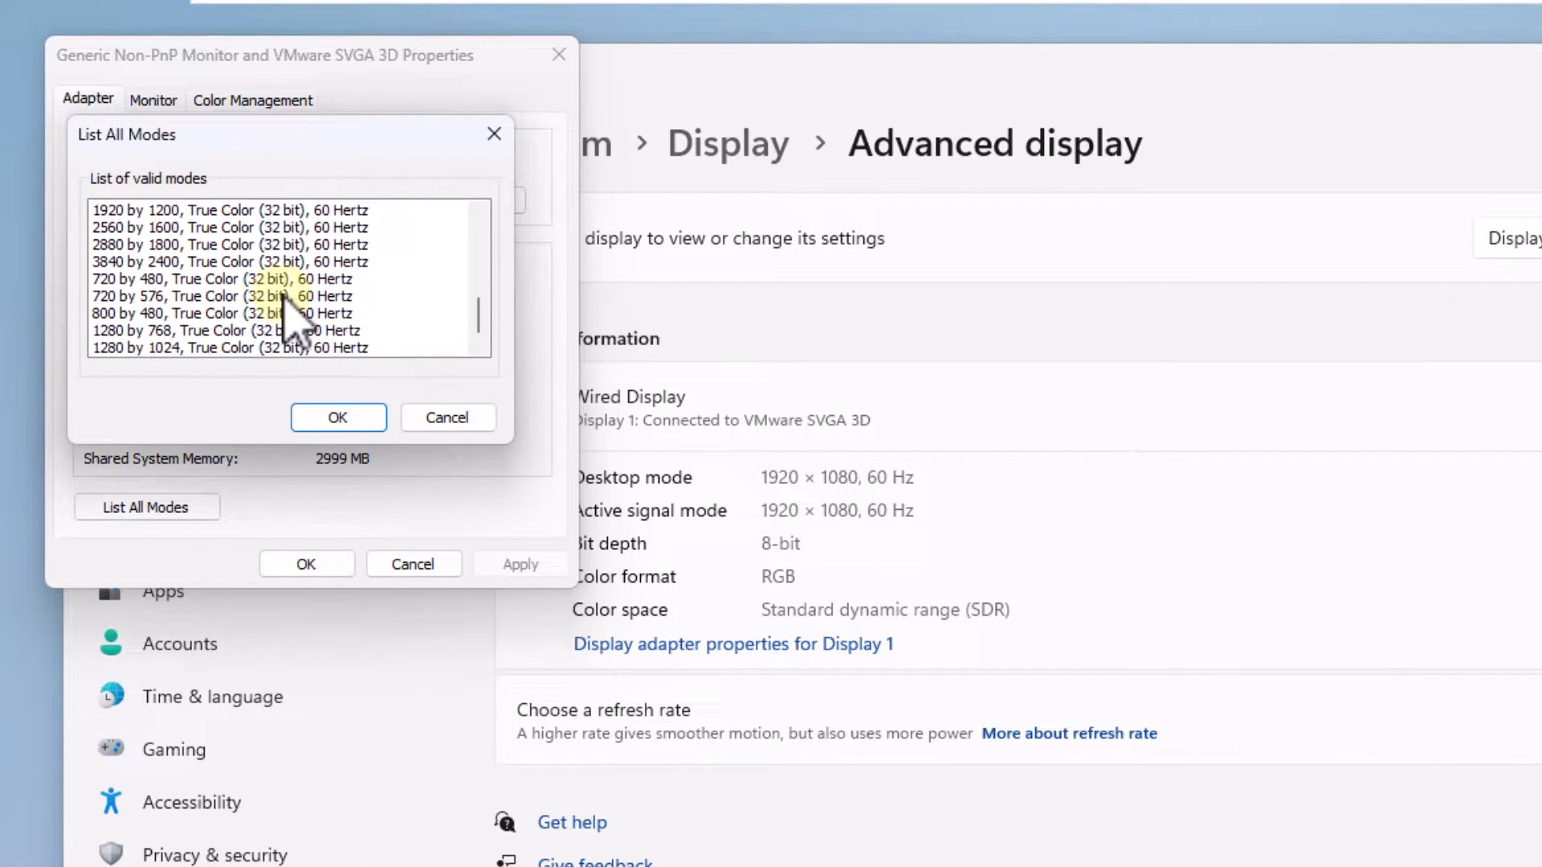
pyautogui.scroll(-3)
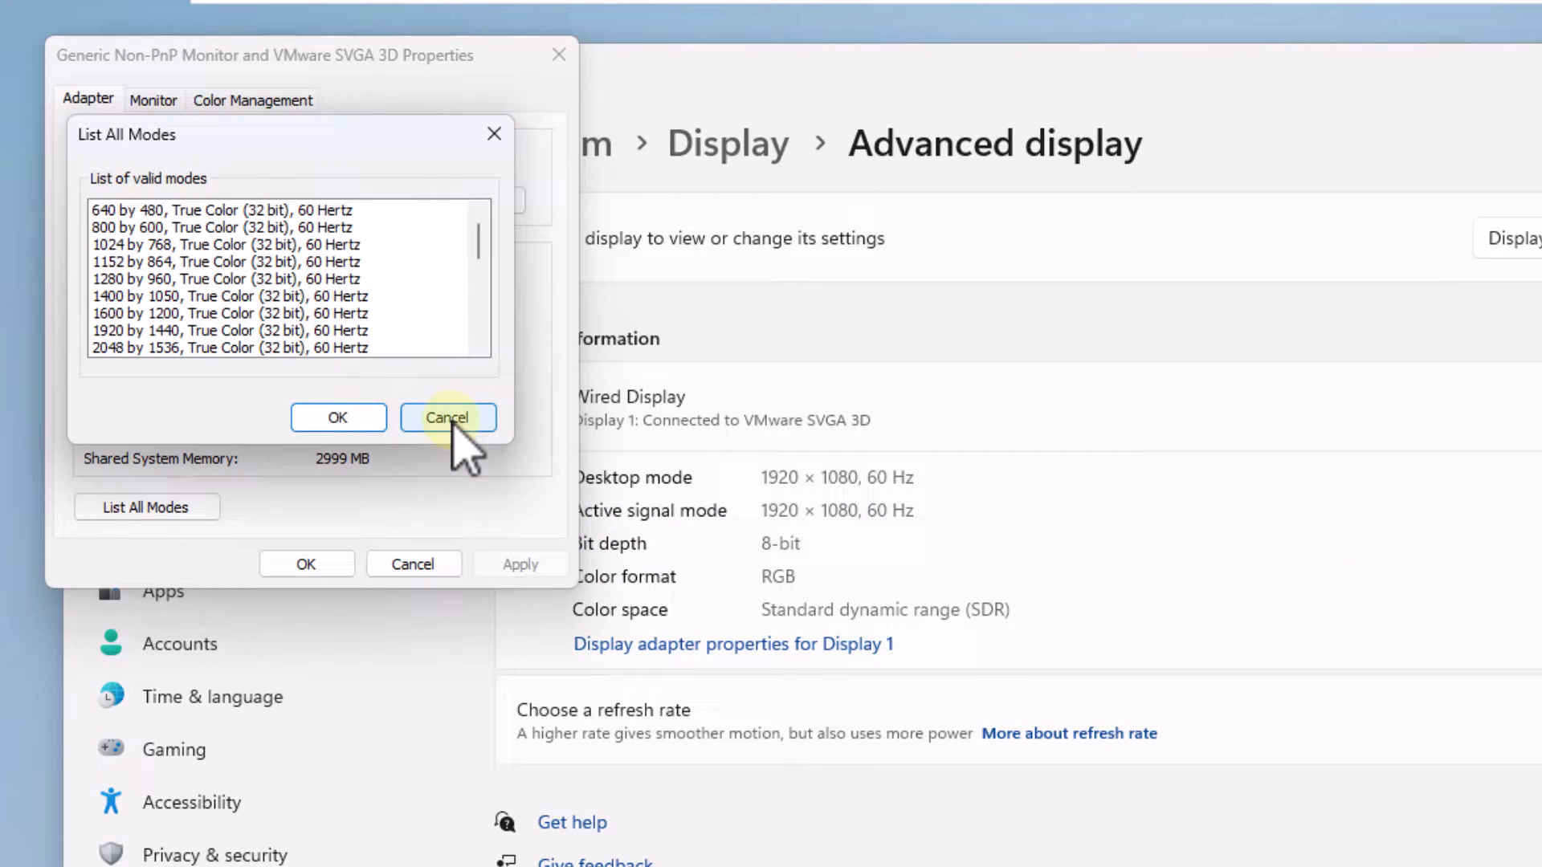
pyautogui.click(447, 417)
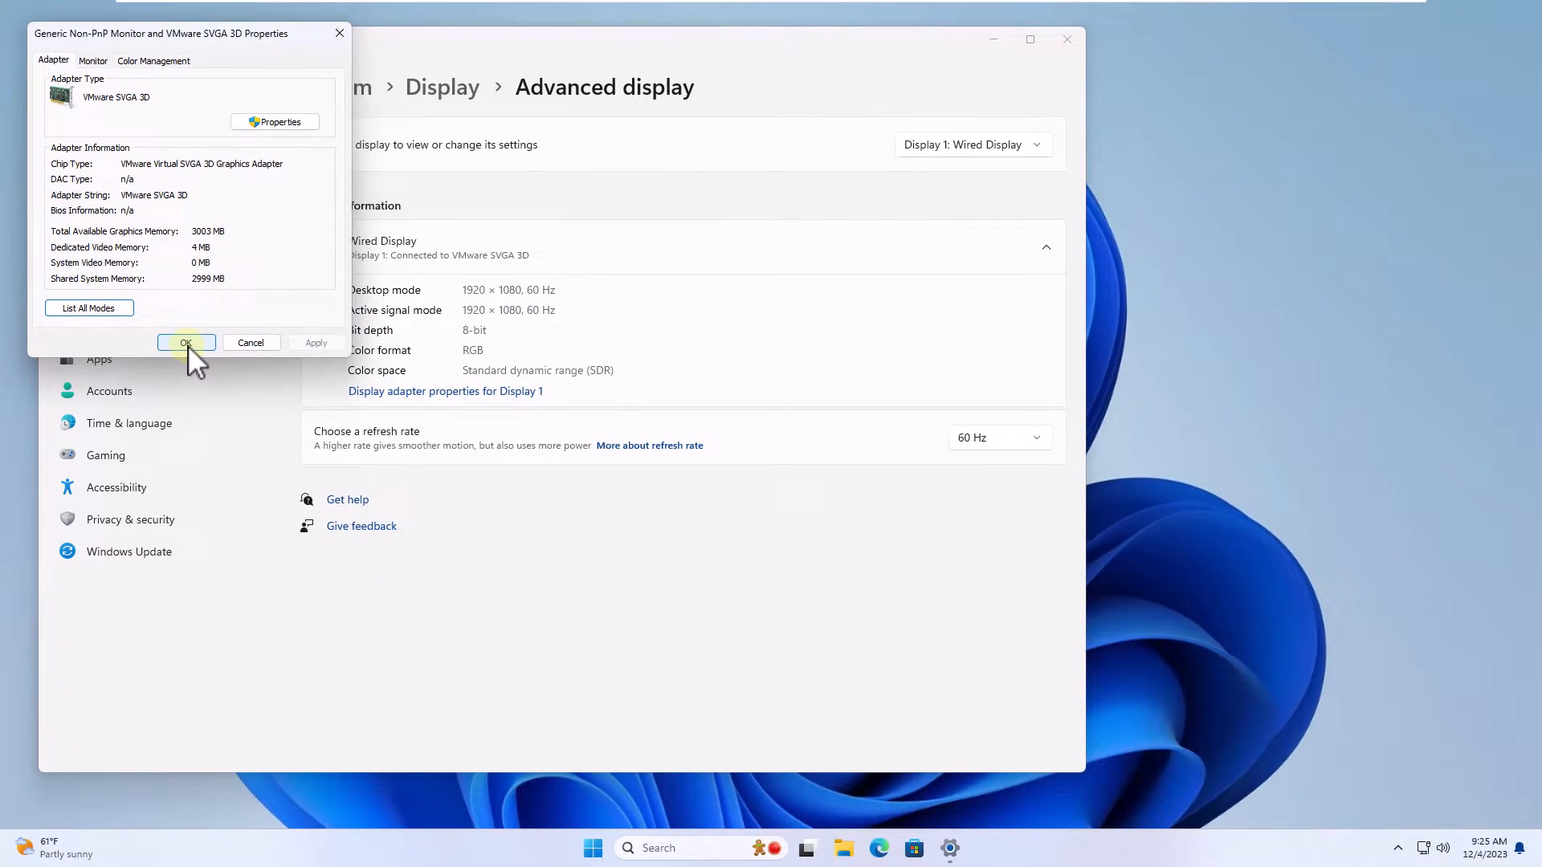
pyautogui.click(185, 343)
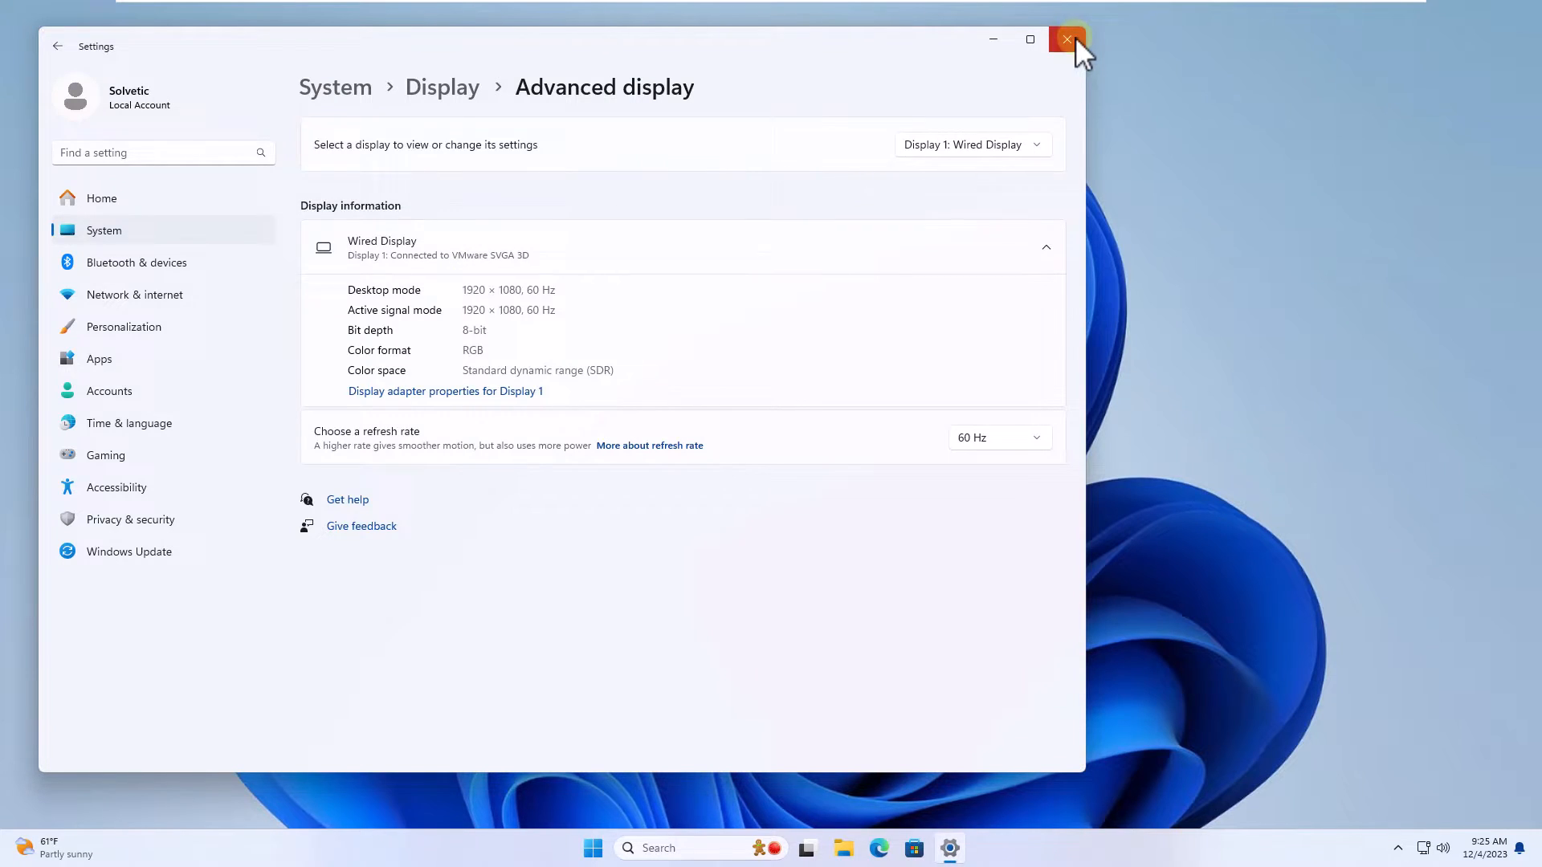
pyautogui.click(1067, 39)
pyautogui.write('ga')
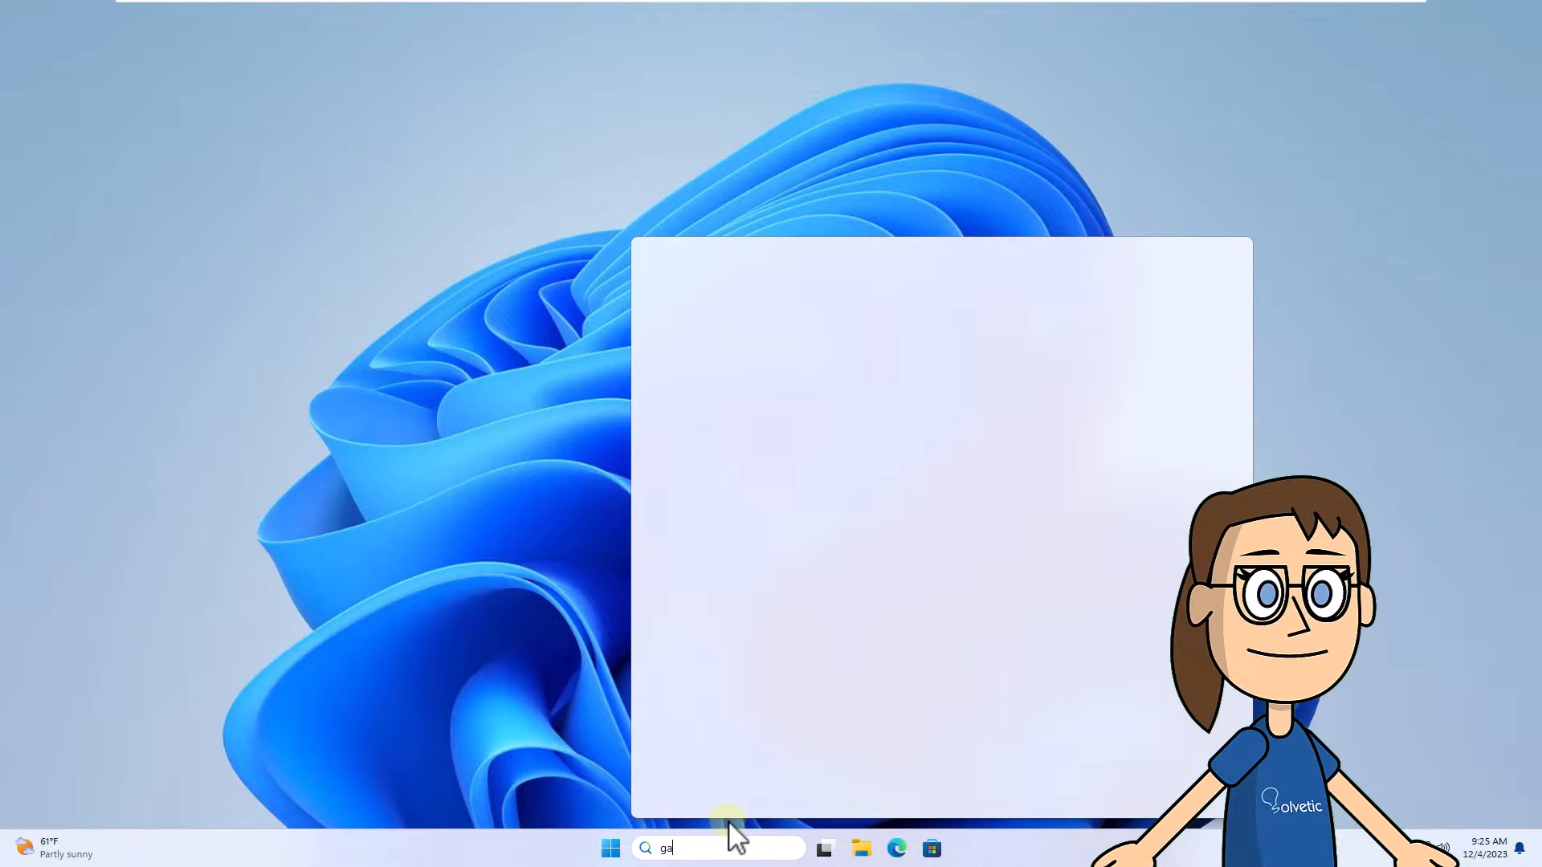
# Enter 'game mode settings' into the Windows search
pyautogui.write('me m')
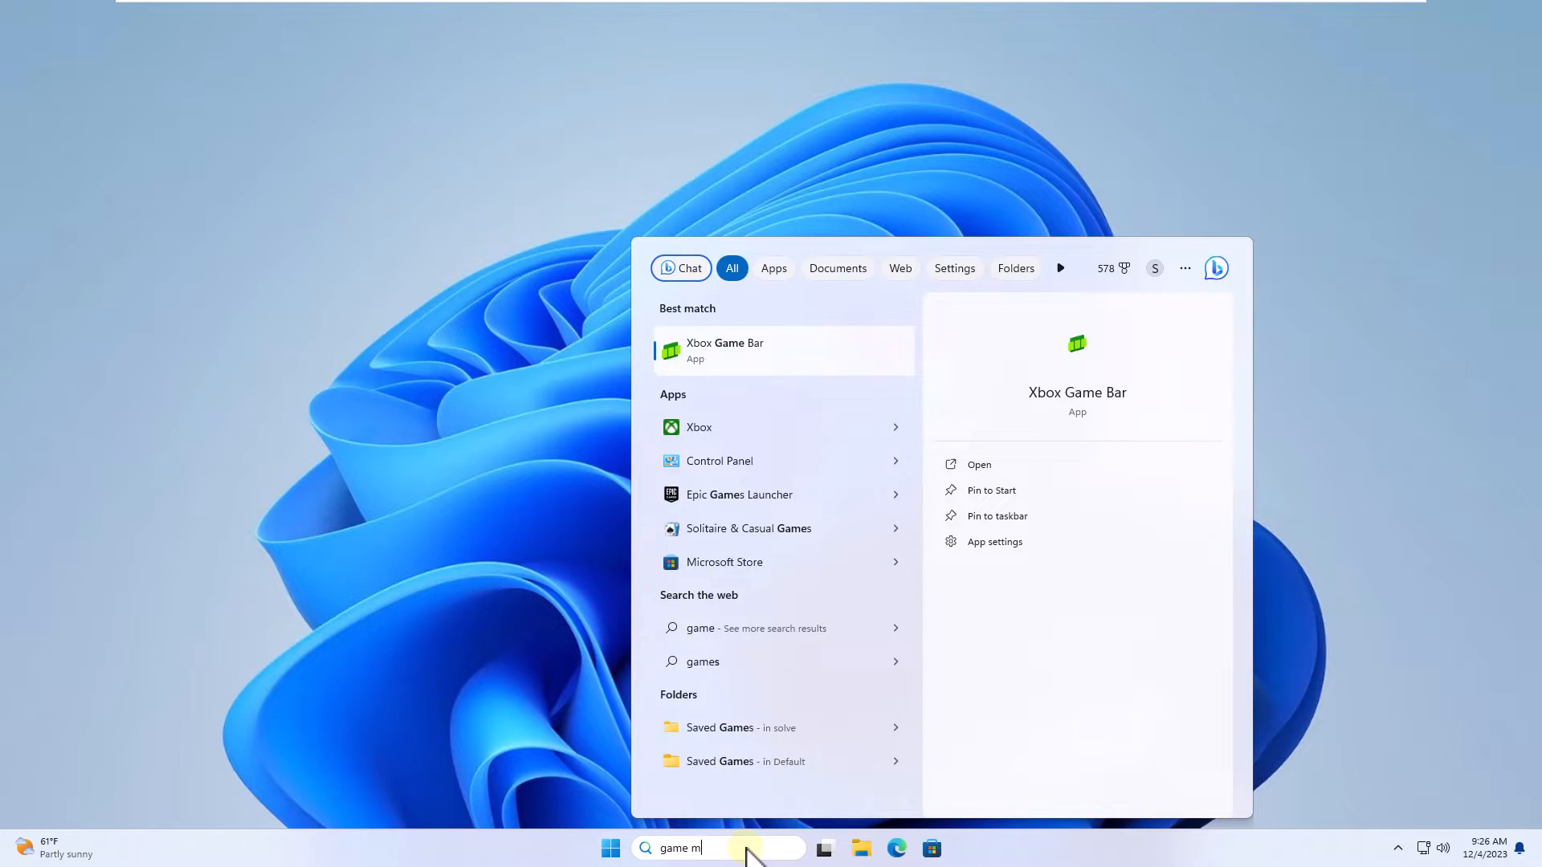
pyautogui.write('ode settings')
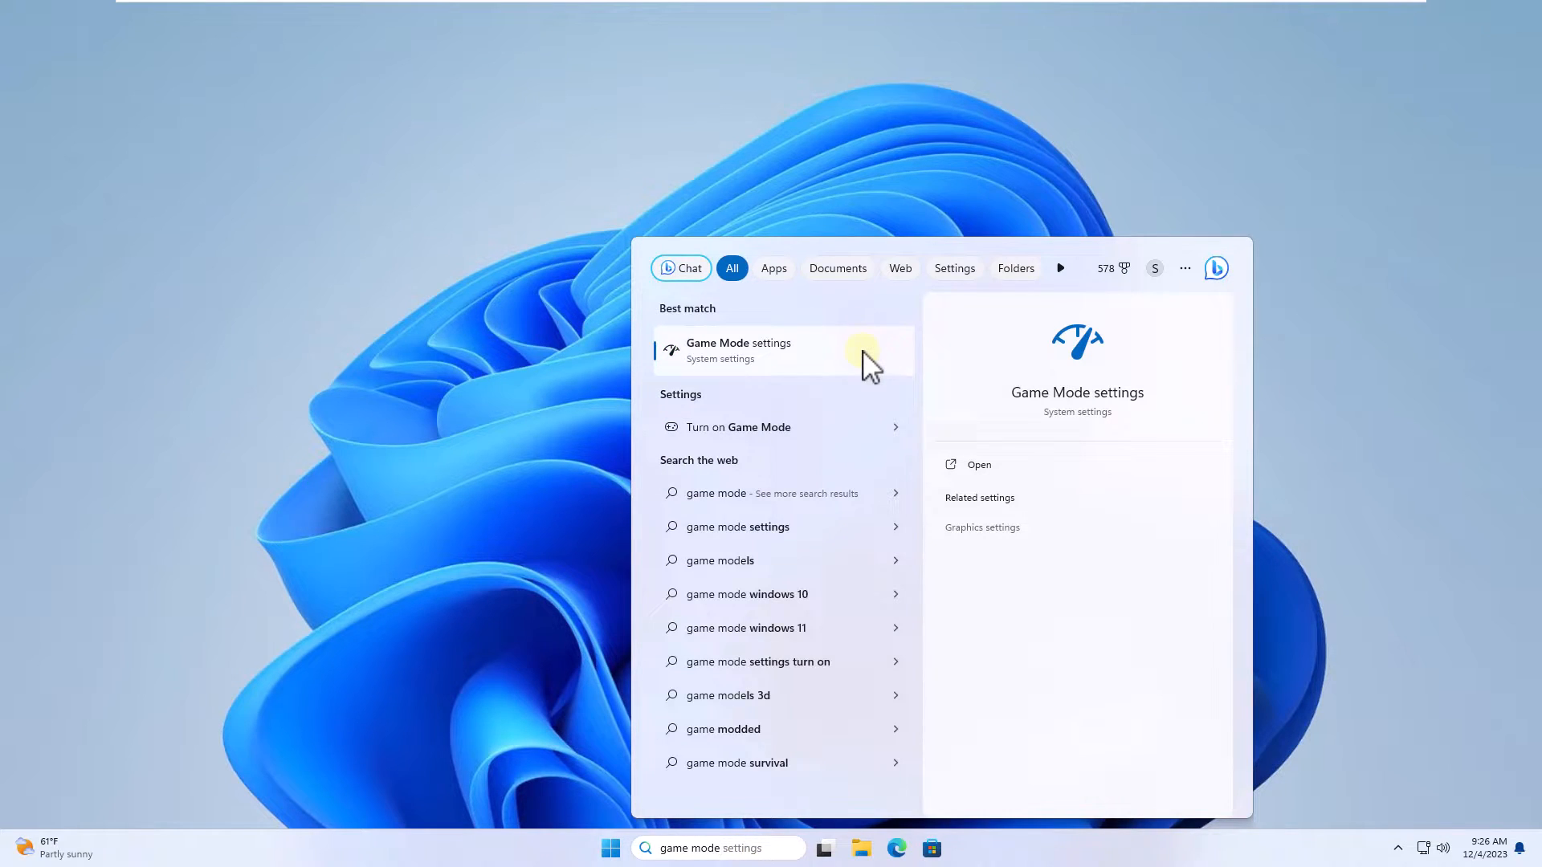
pyautogui.moveTo(870, 366)
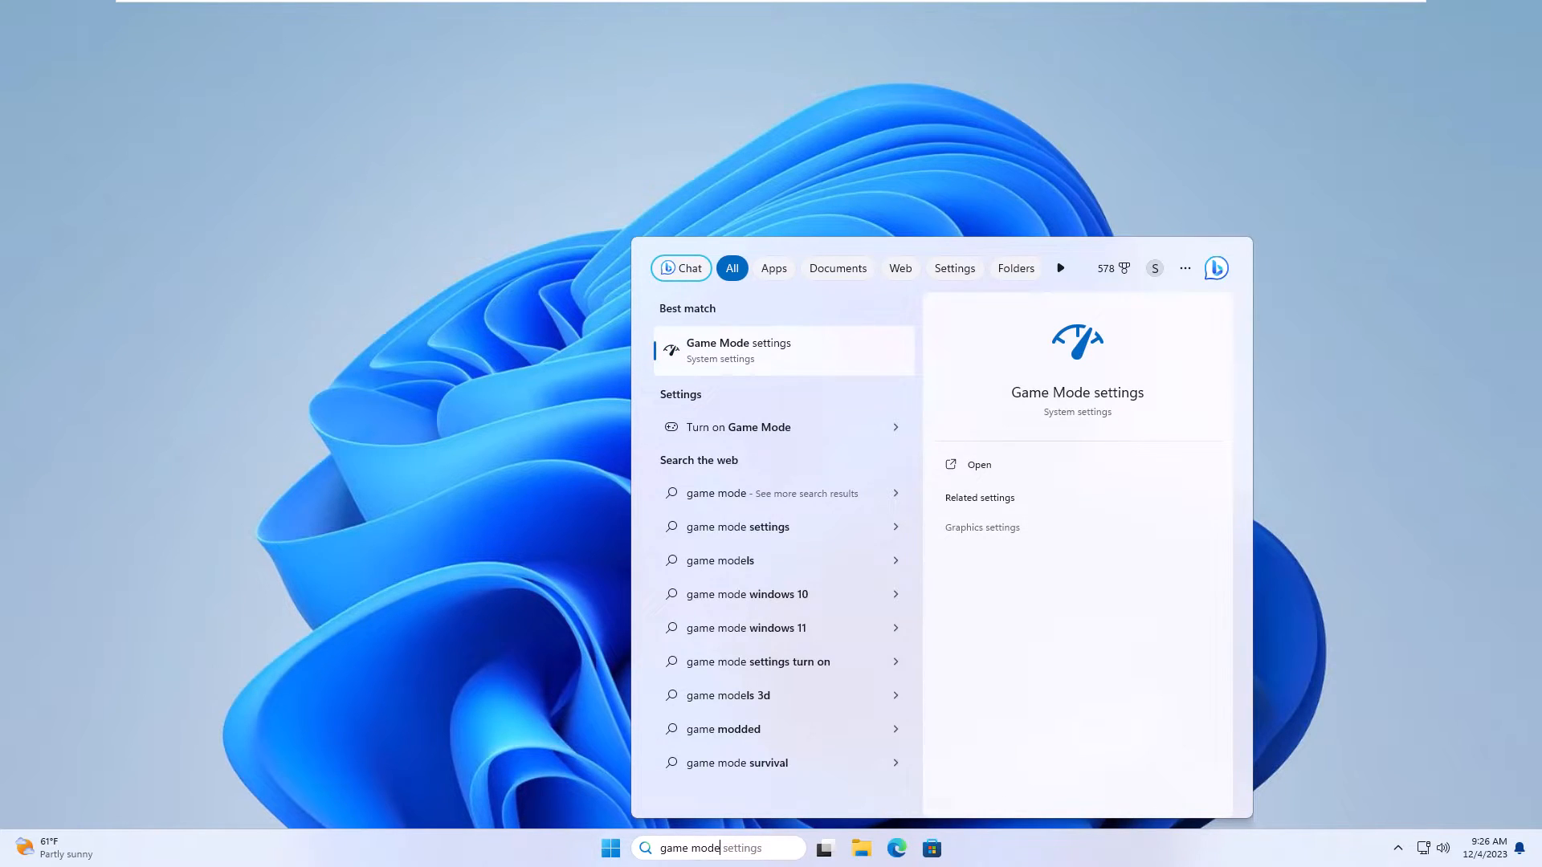
pyautogui.moveTo(1178, 431)
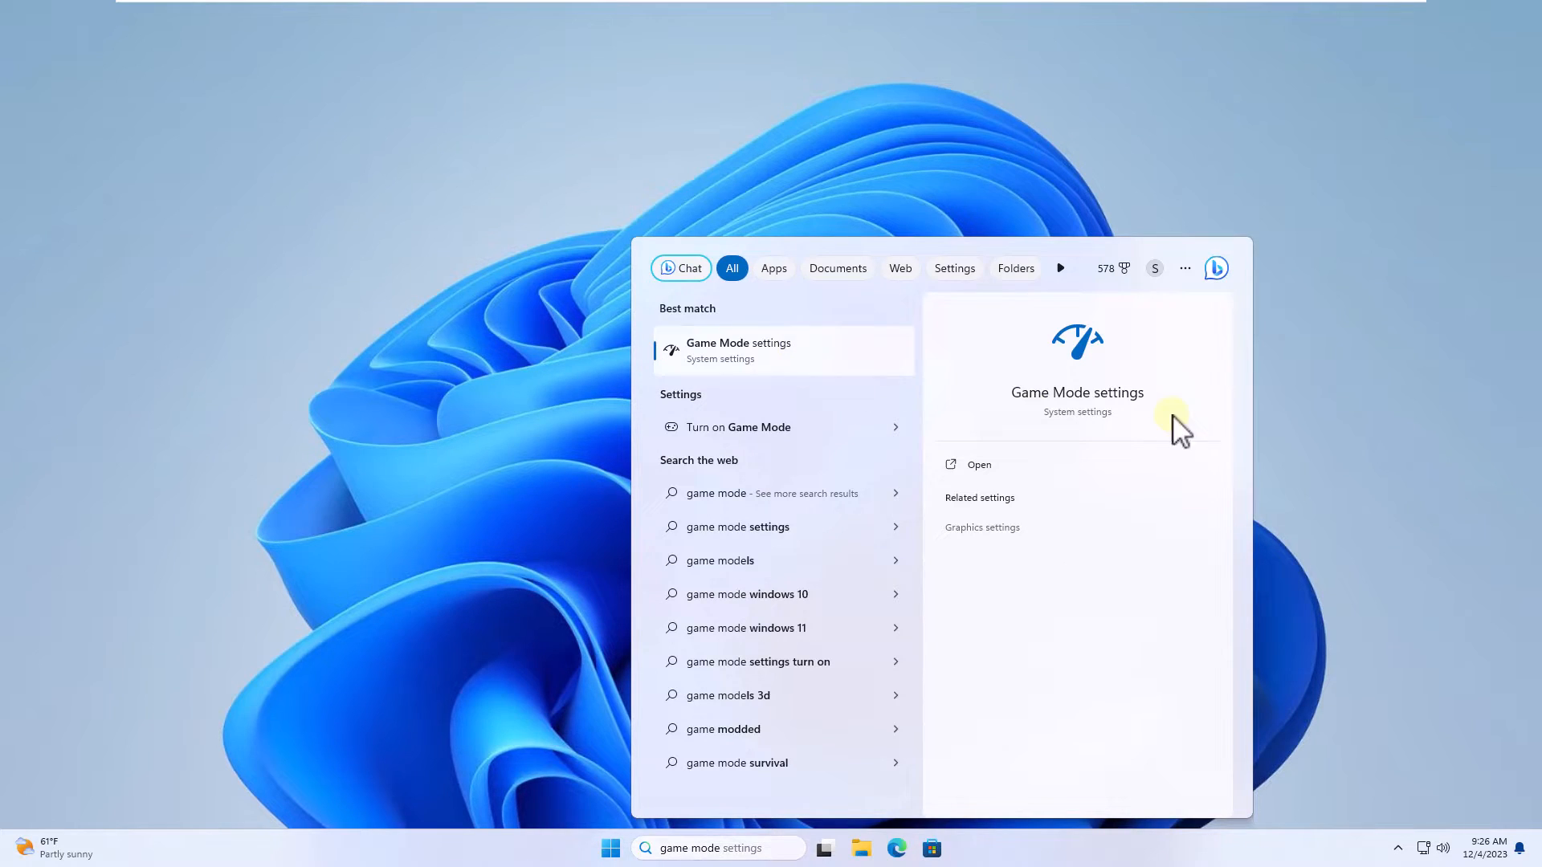
# Switch the Game Mode toggle to Off, then close Settings
pyautogui.click(979, 464)
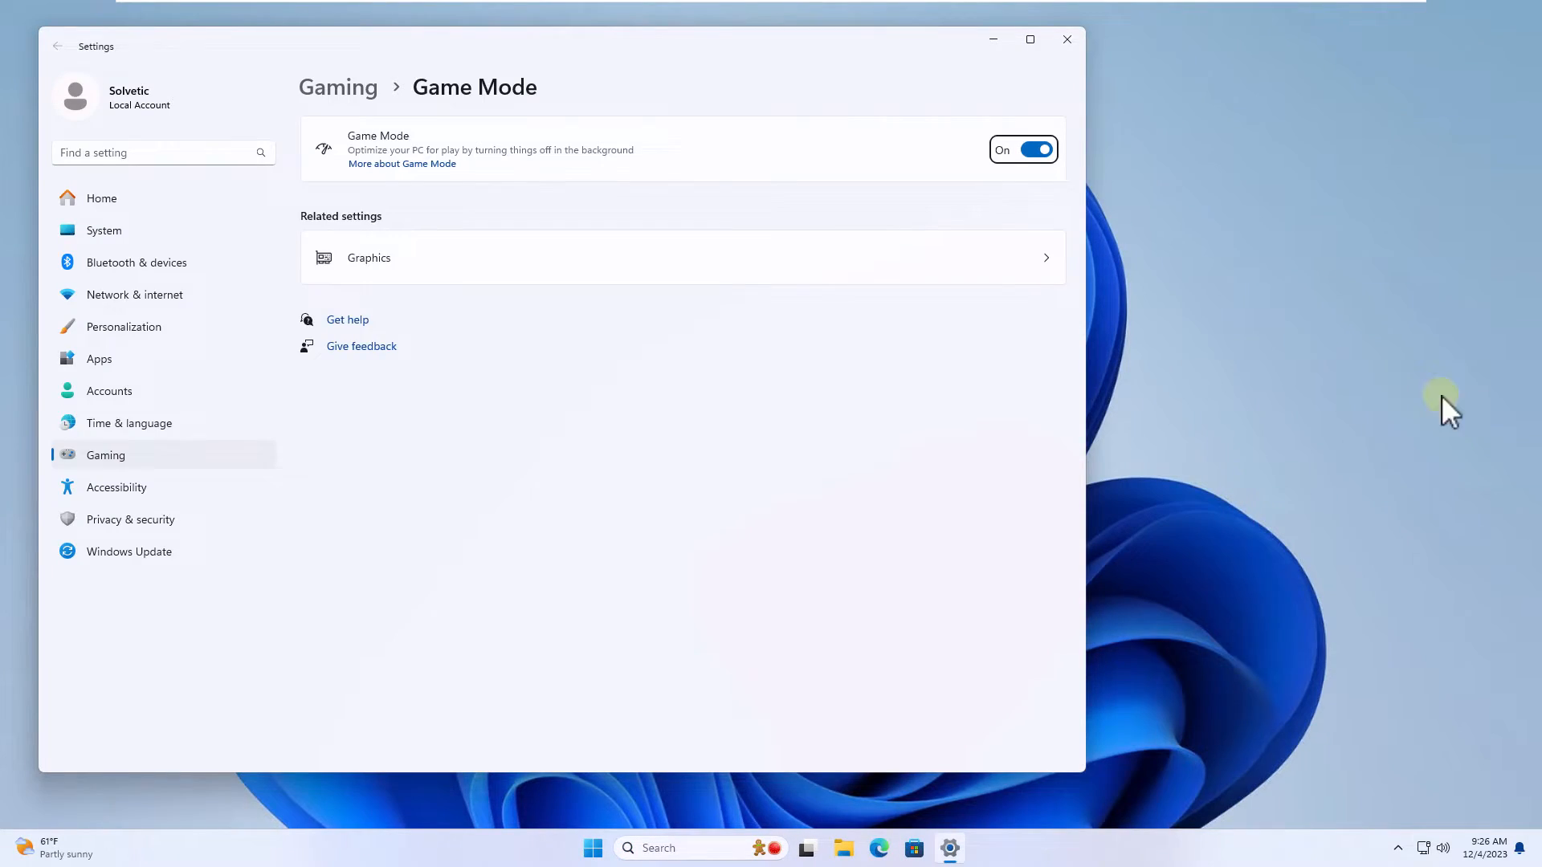
pyautogui.moveTo(955, 276)
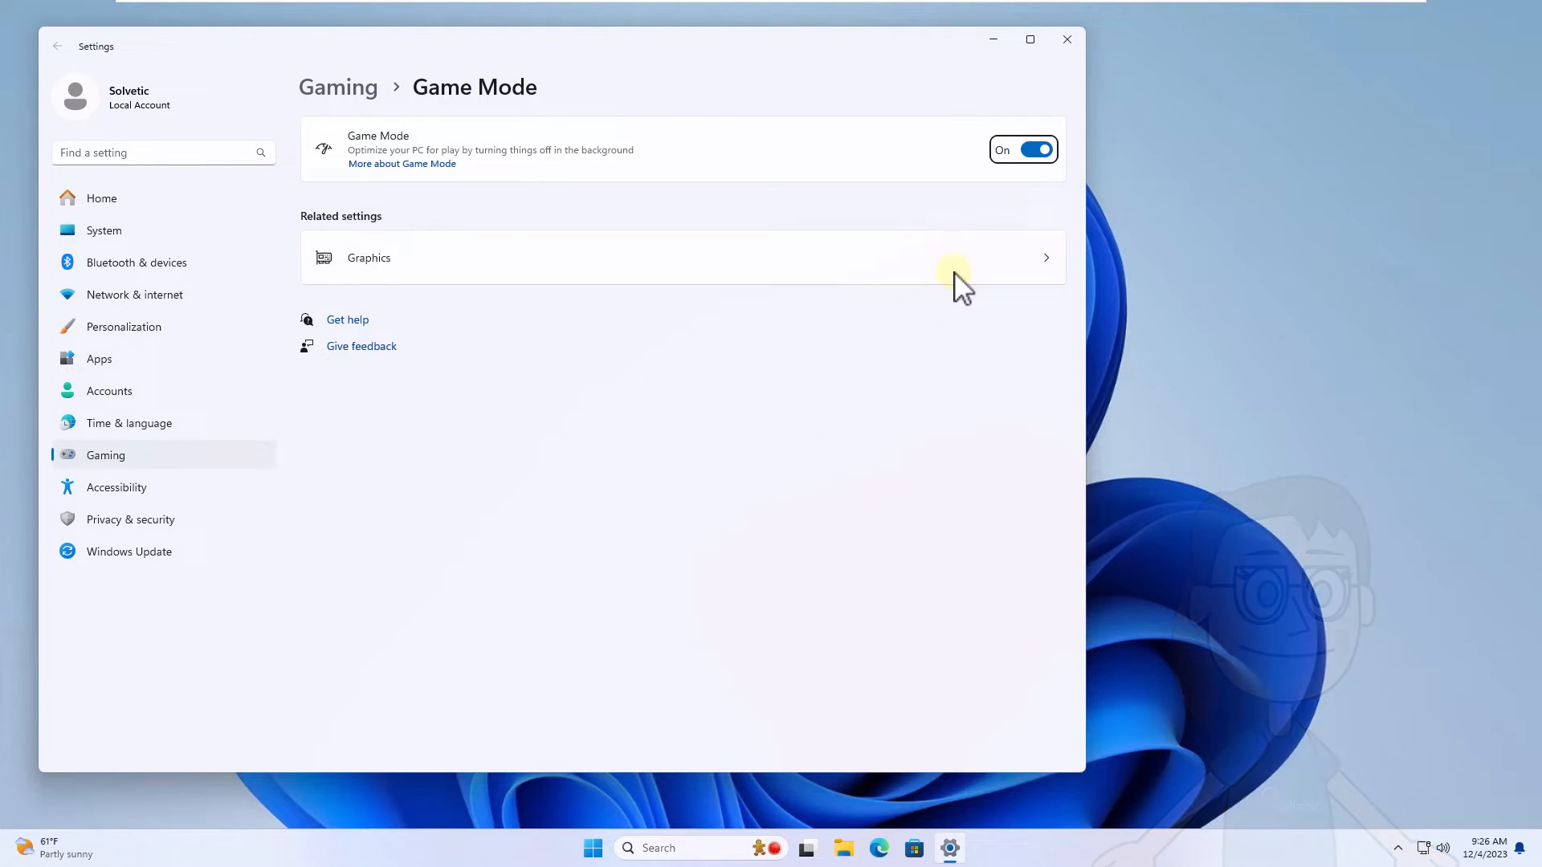
pyautogui.click(1024, 150)
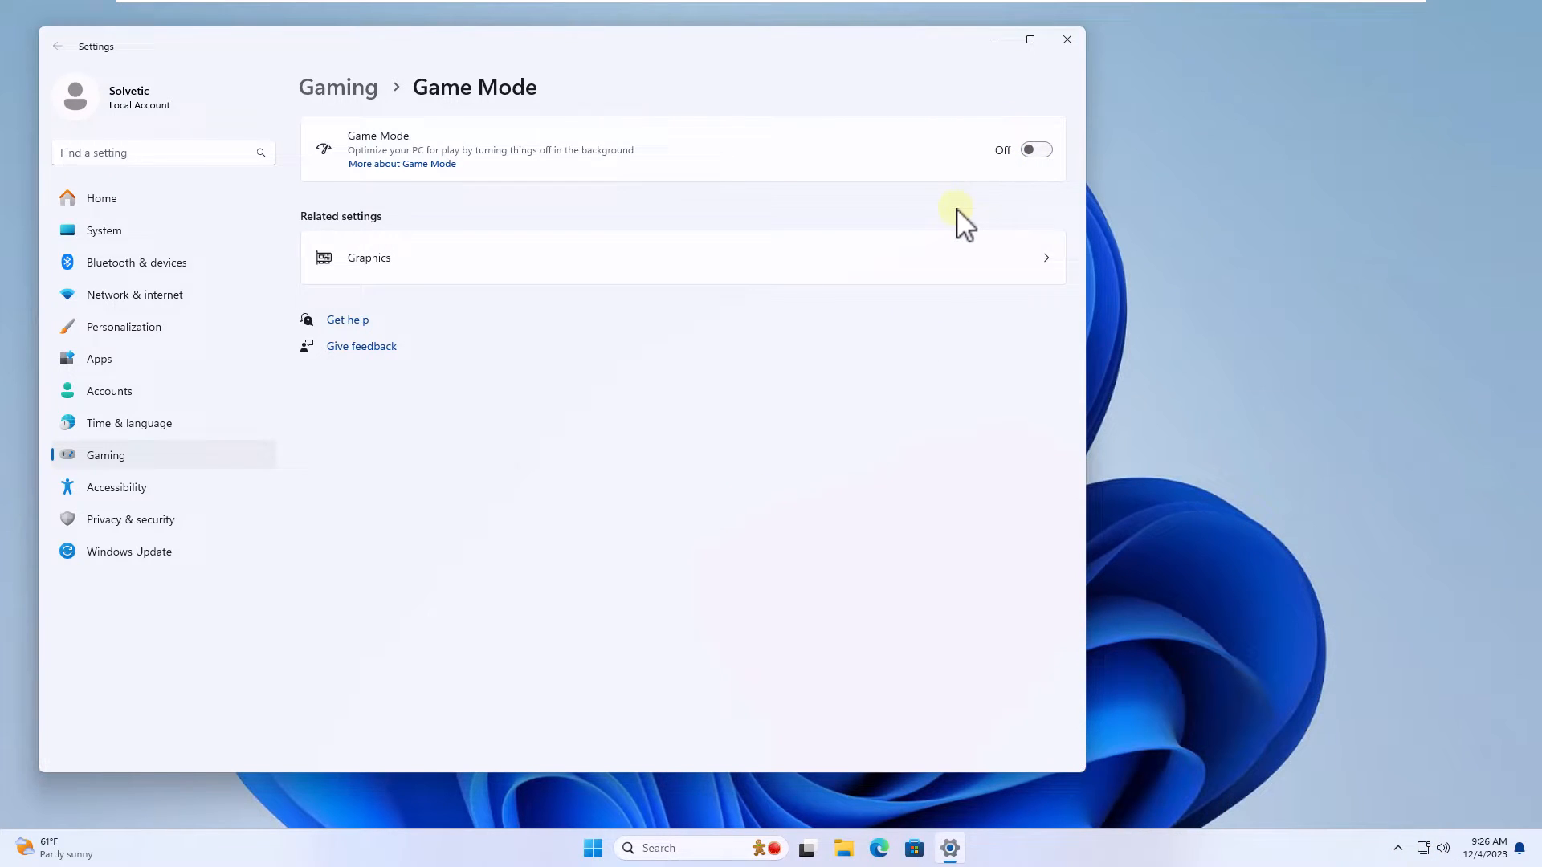
pyautogui.moveTo(1066, 39)
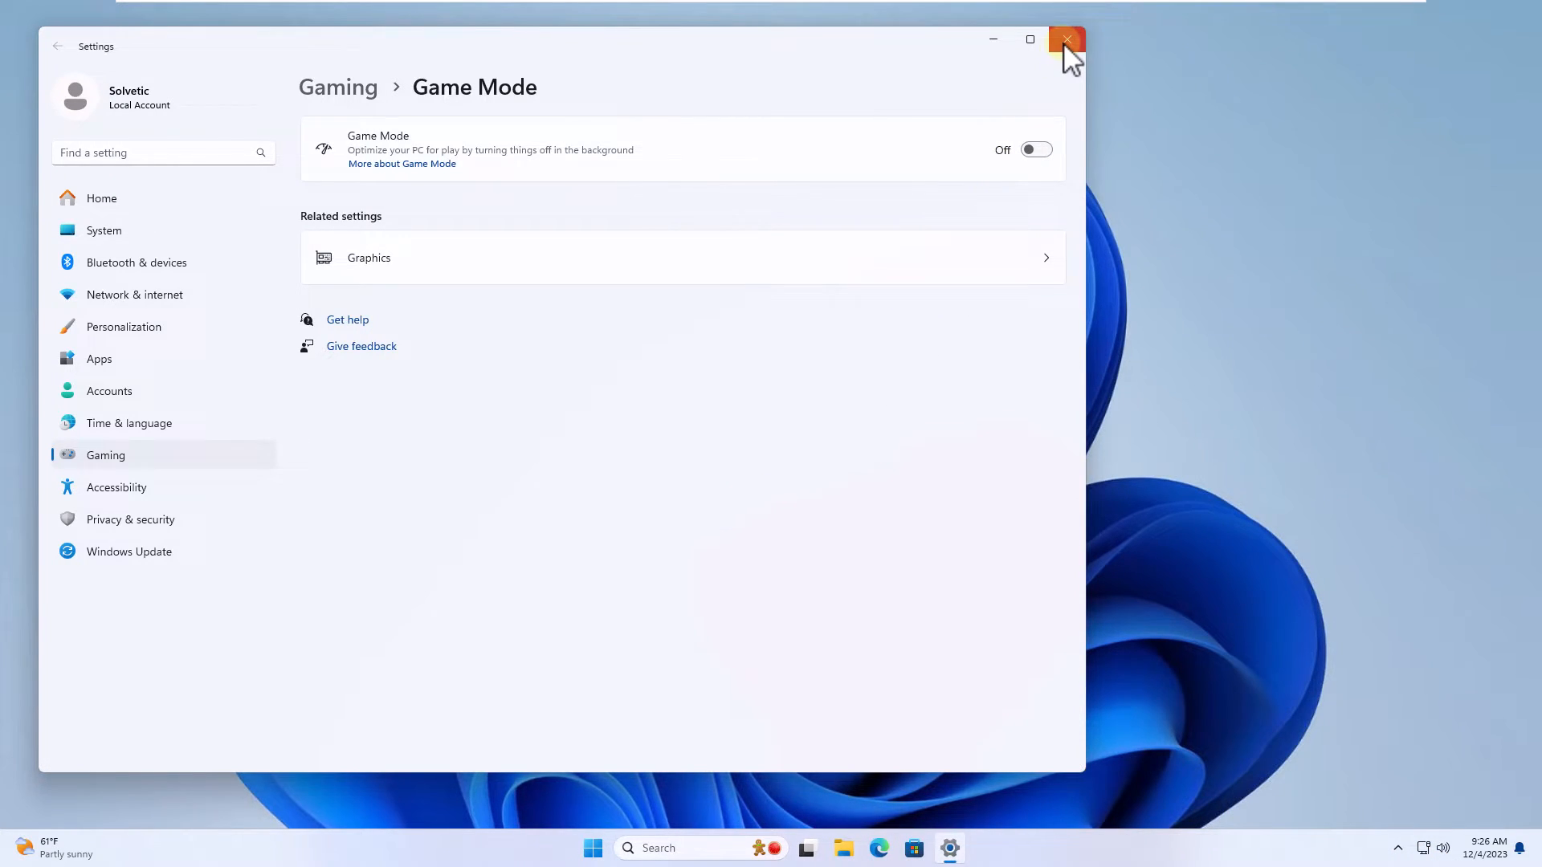
pyautogui.click(1066, 40)
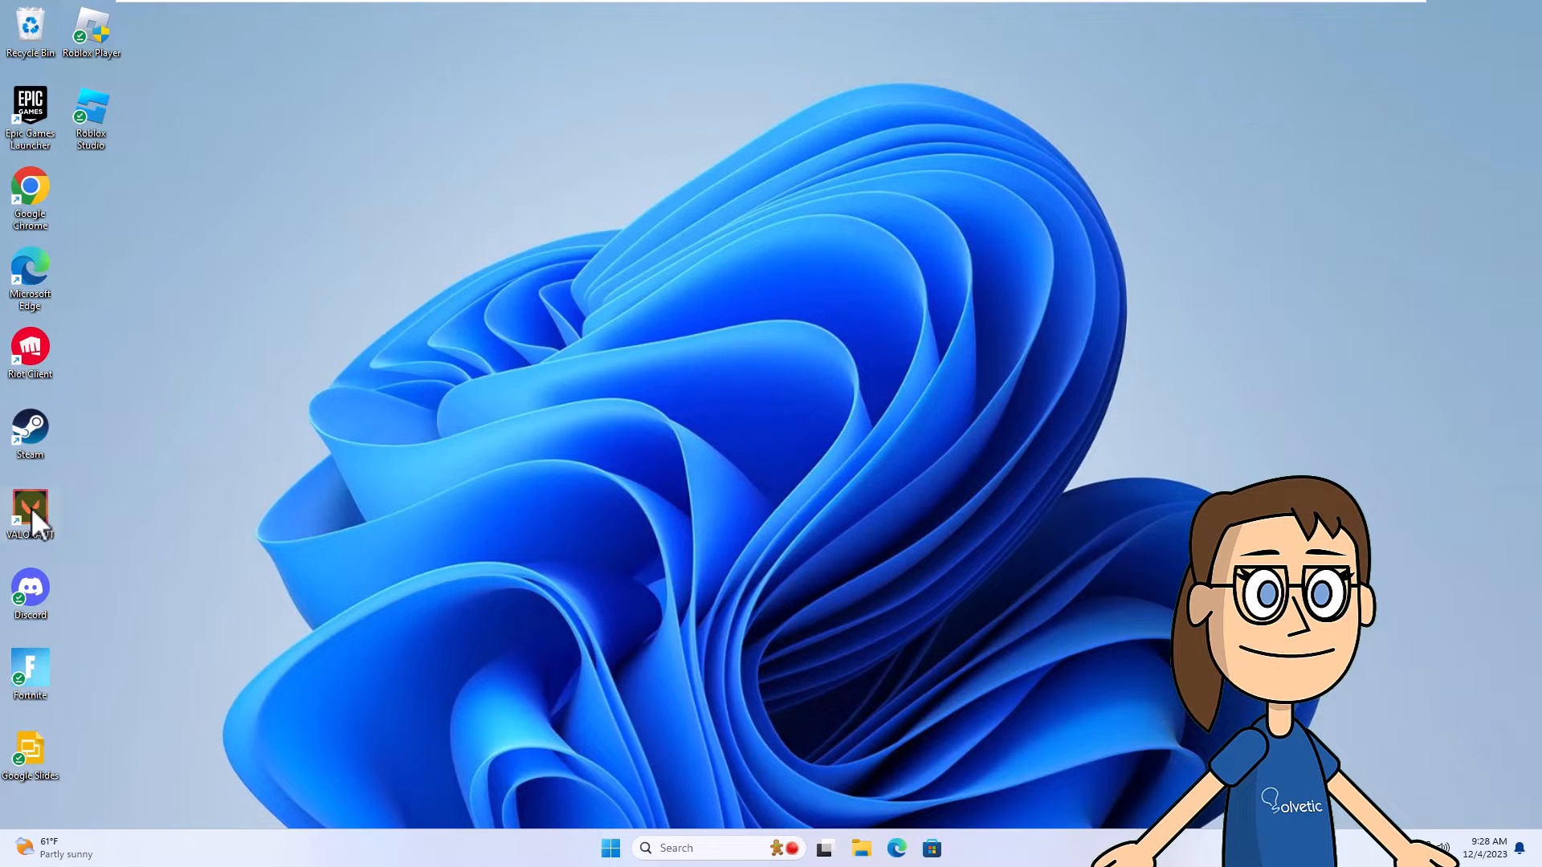
# Tick Disable fullscreen optimizations in VALORANT shortcut's Compatibility properties, apply and confirm
pyautogui.rightClick(29, 511)
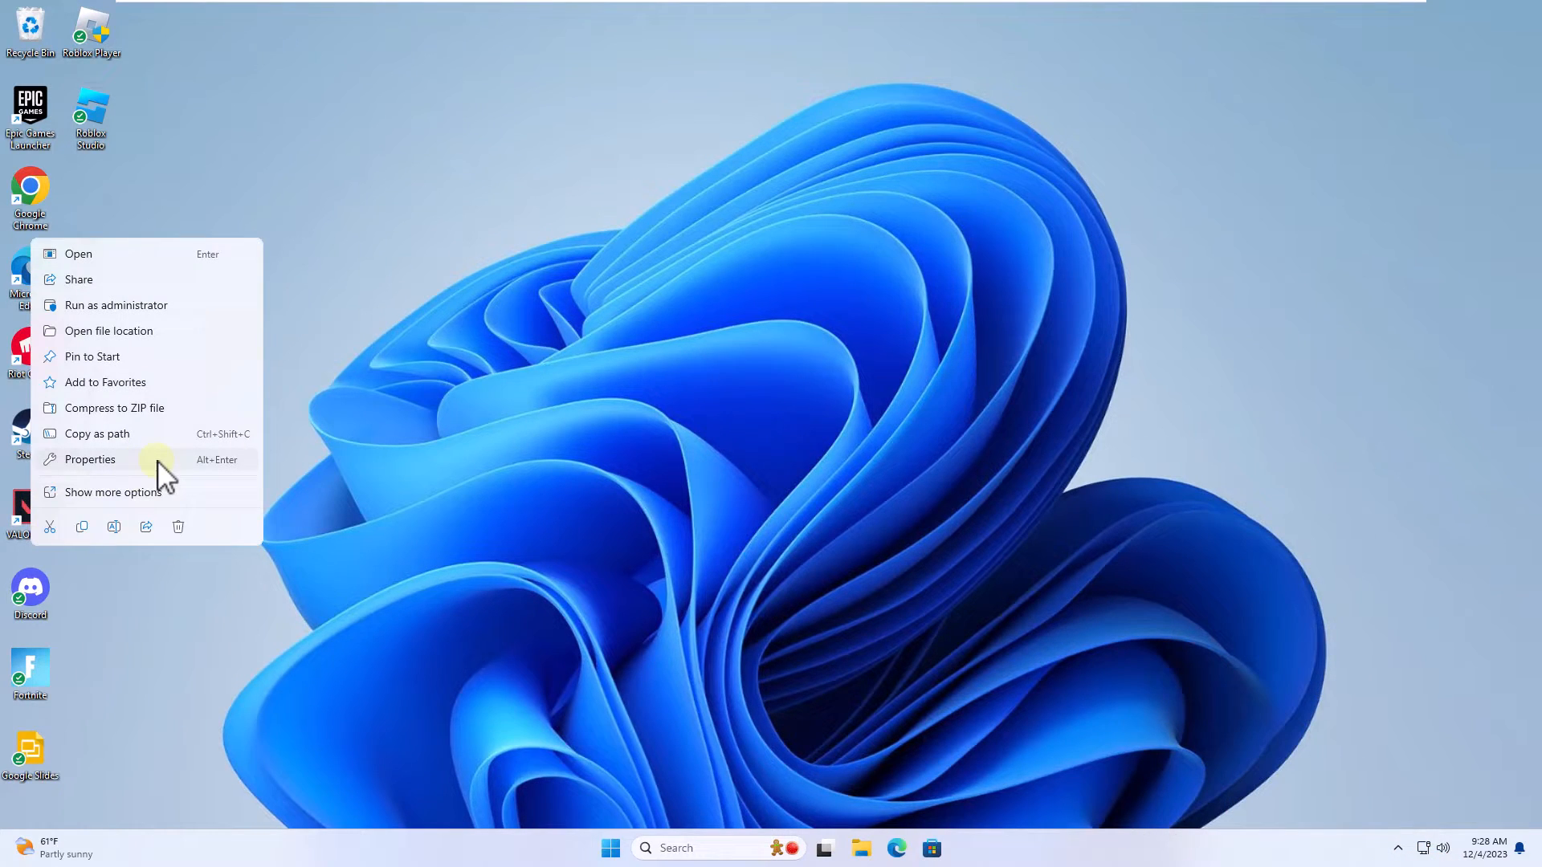
pyautogui.click(89, 459)
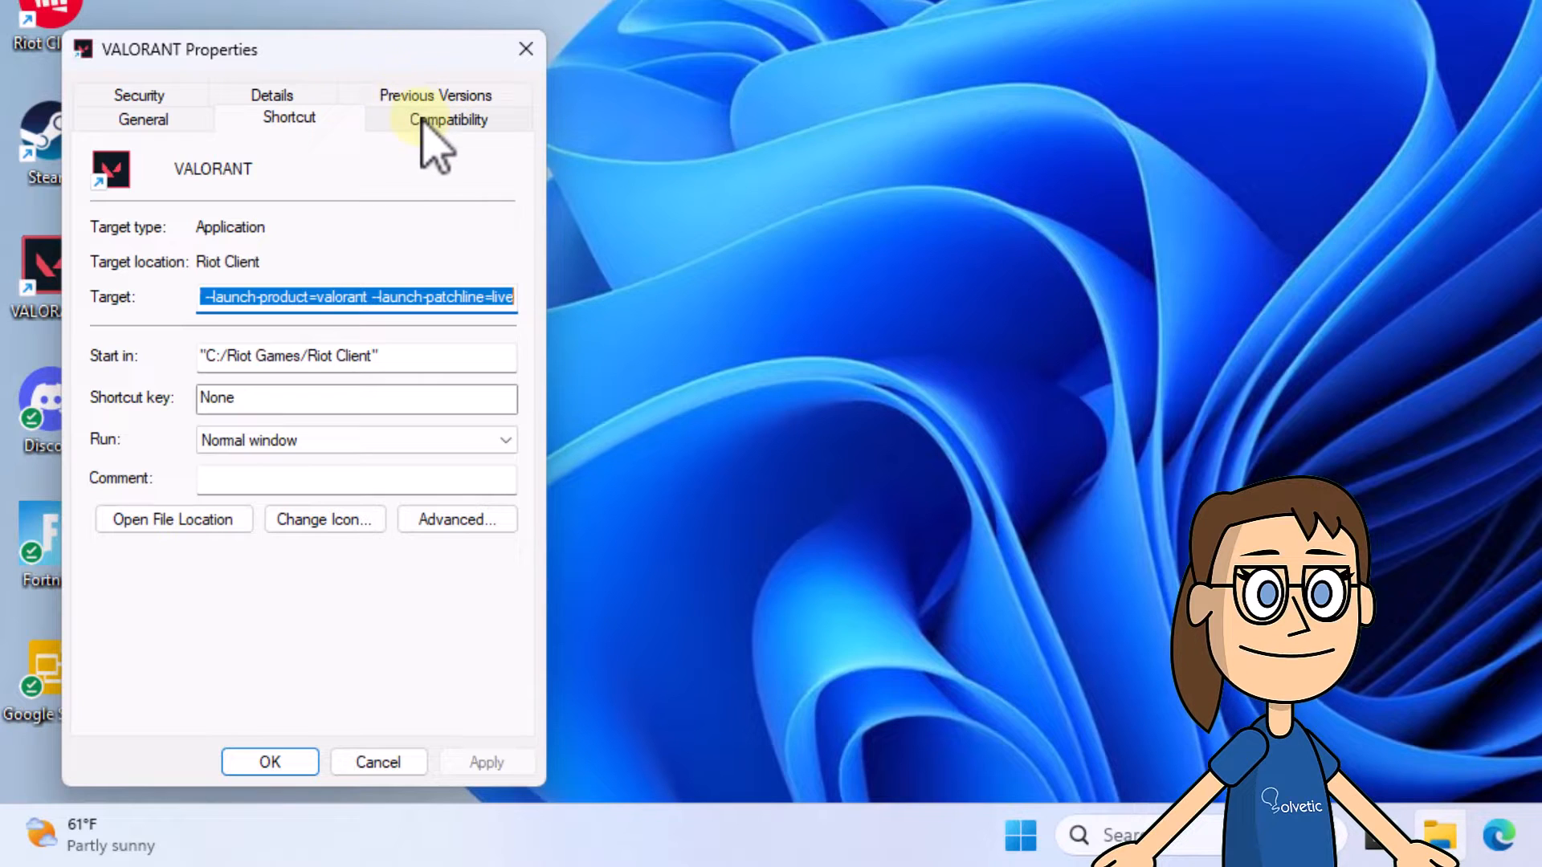
pyautogui.click(448, 118)
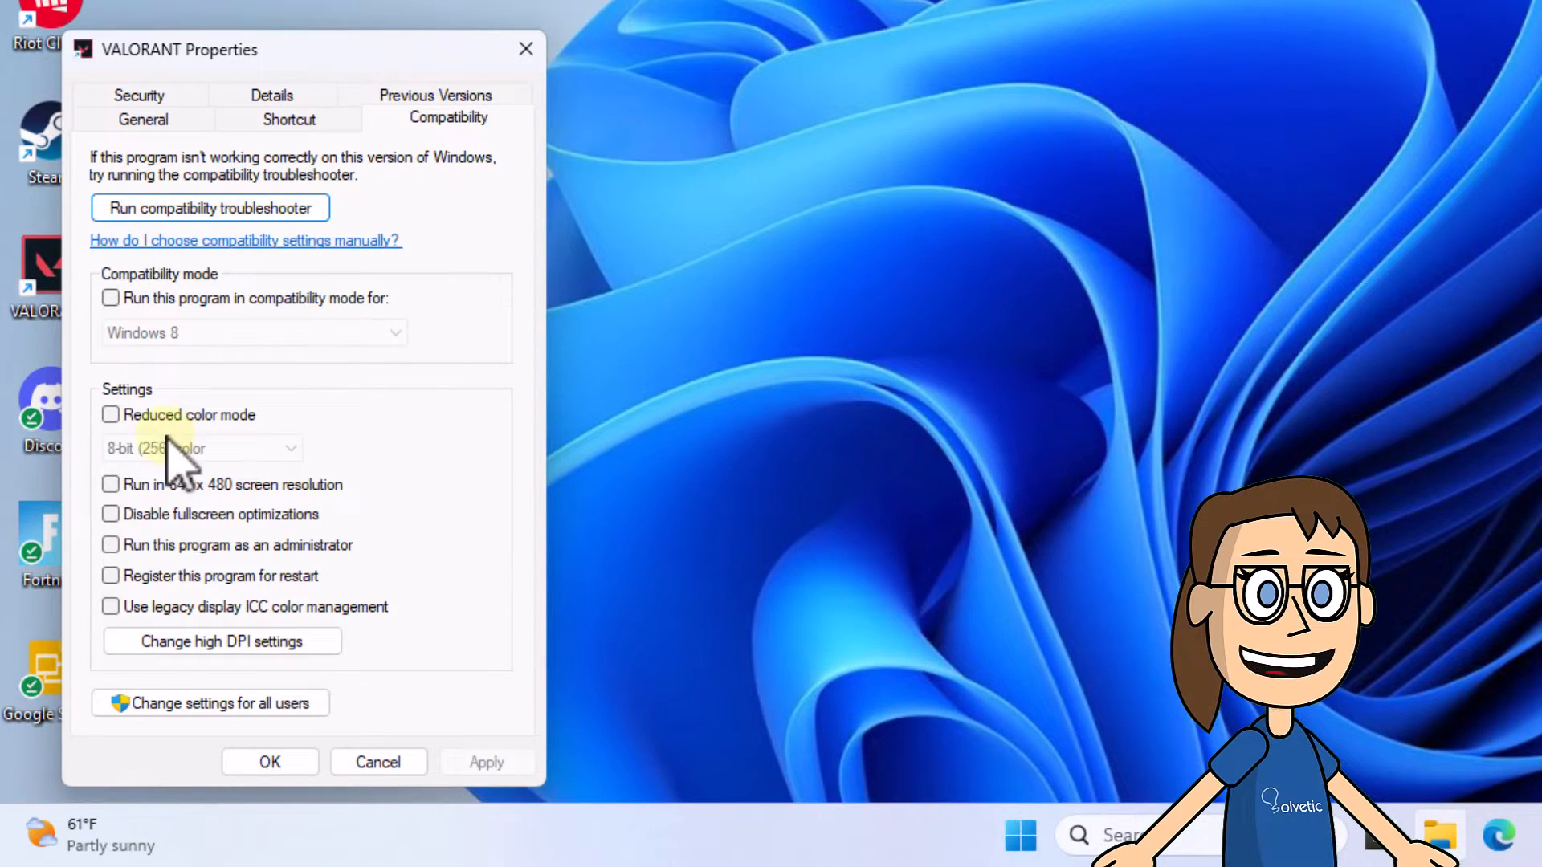
pyautogui.click(110, 513)
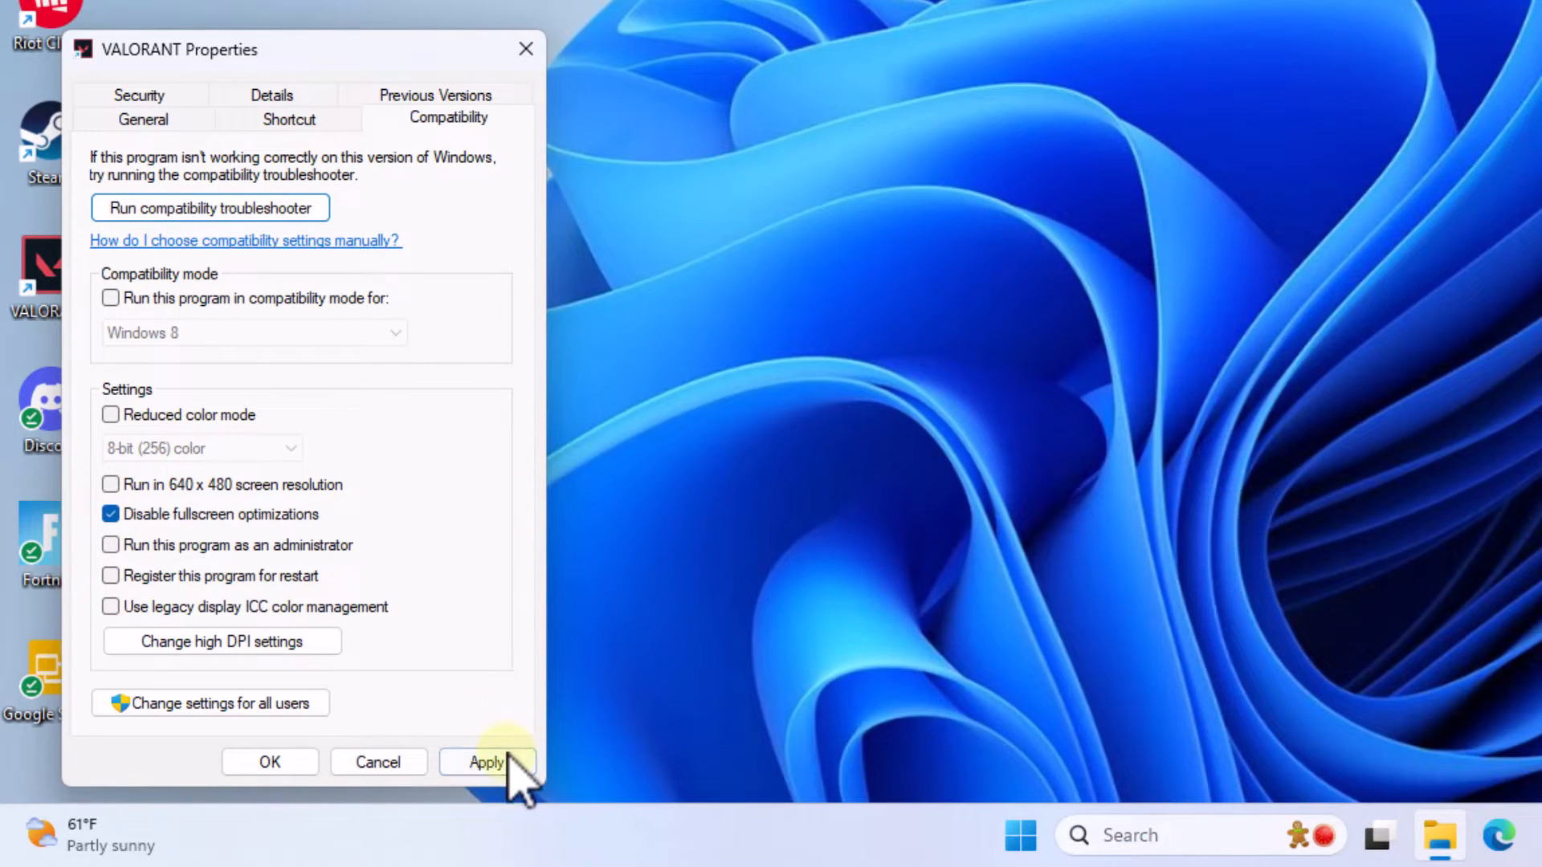
pyautogui.click(486, 762)
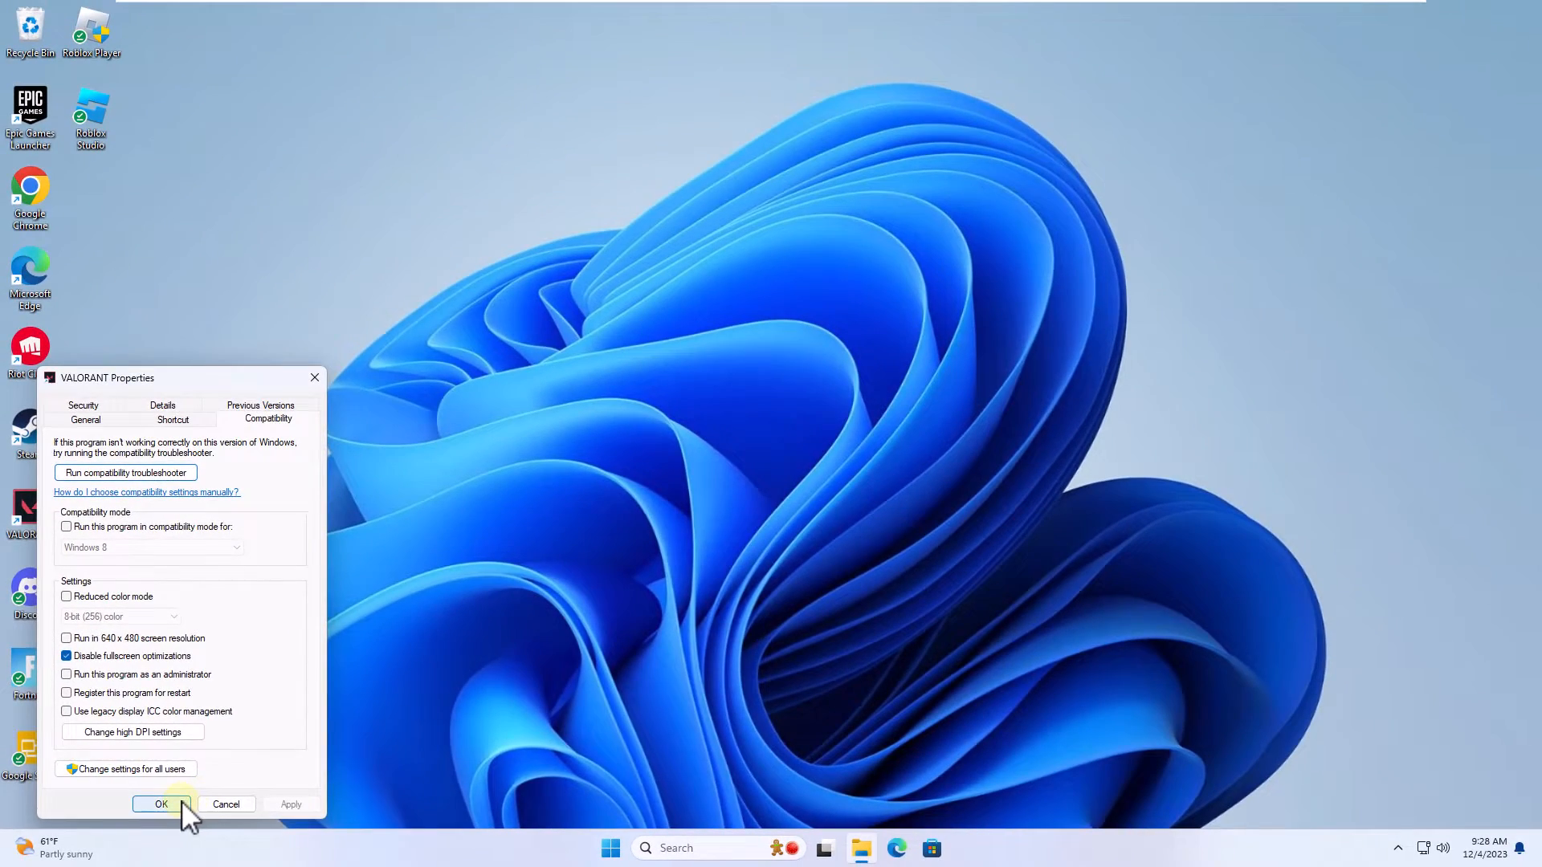
pyautogui.click(162, 803)
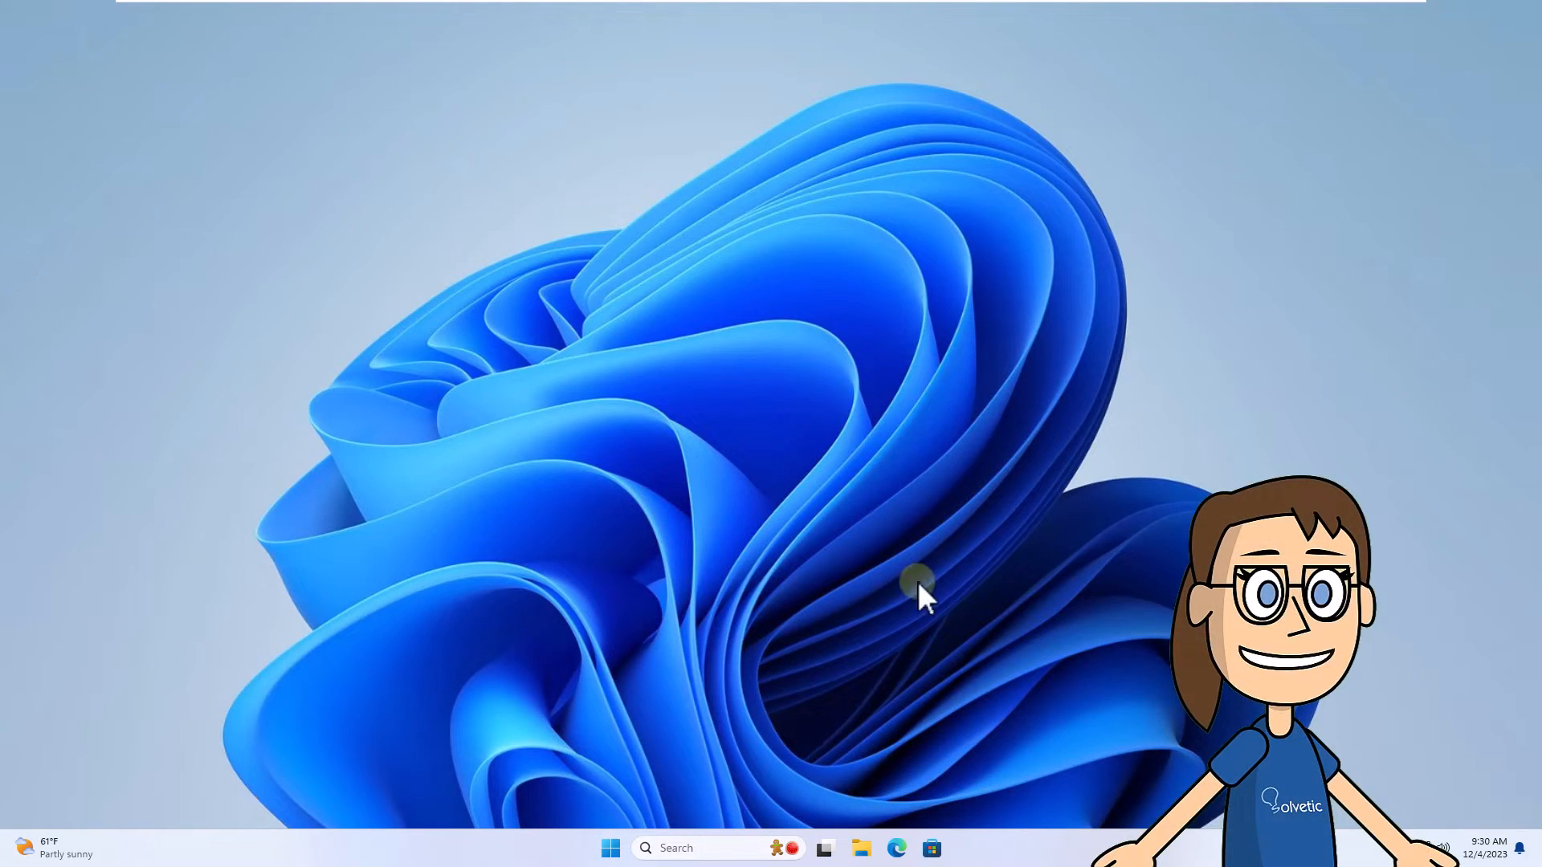
# Search 'power' and open Choose a power plan in Power Options
pyautogui.click(675, 848)
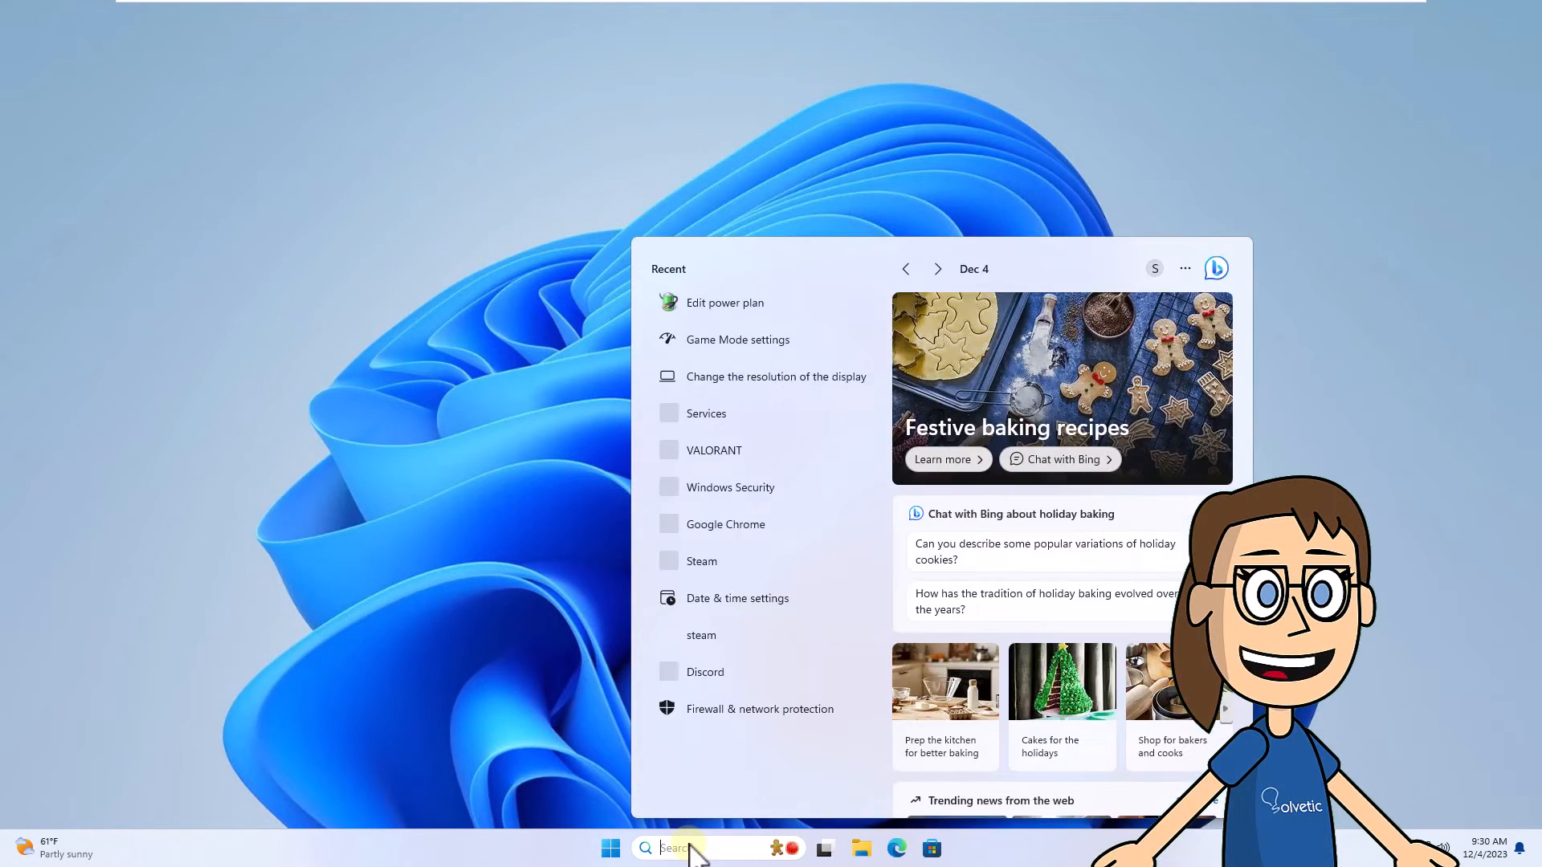
pyautogui.write('power')
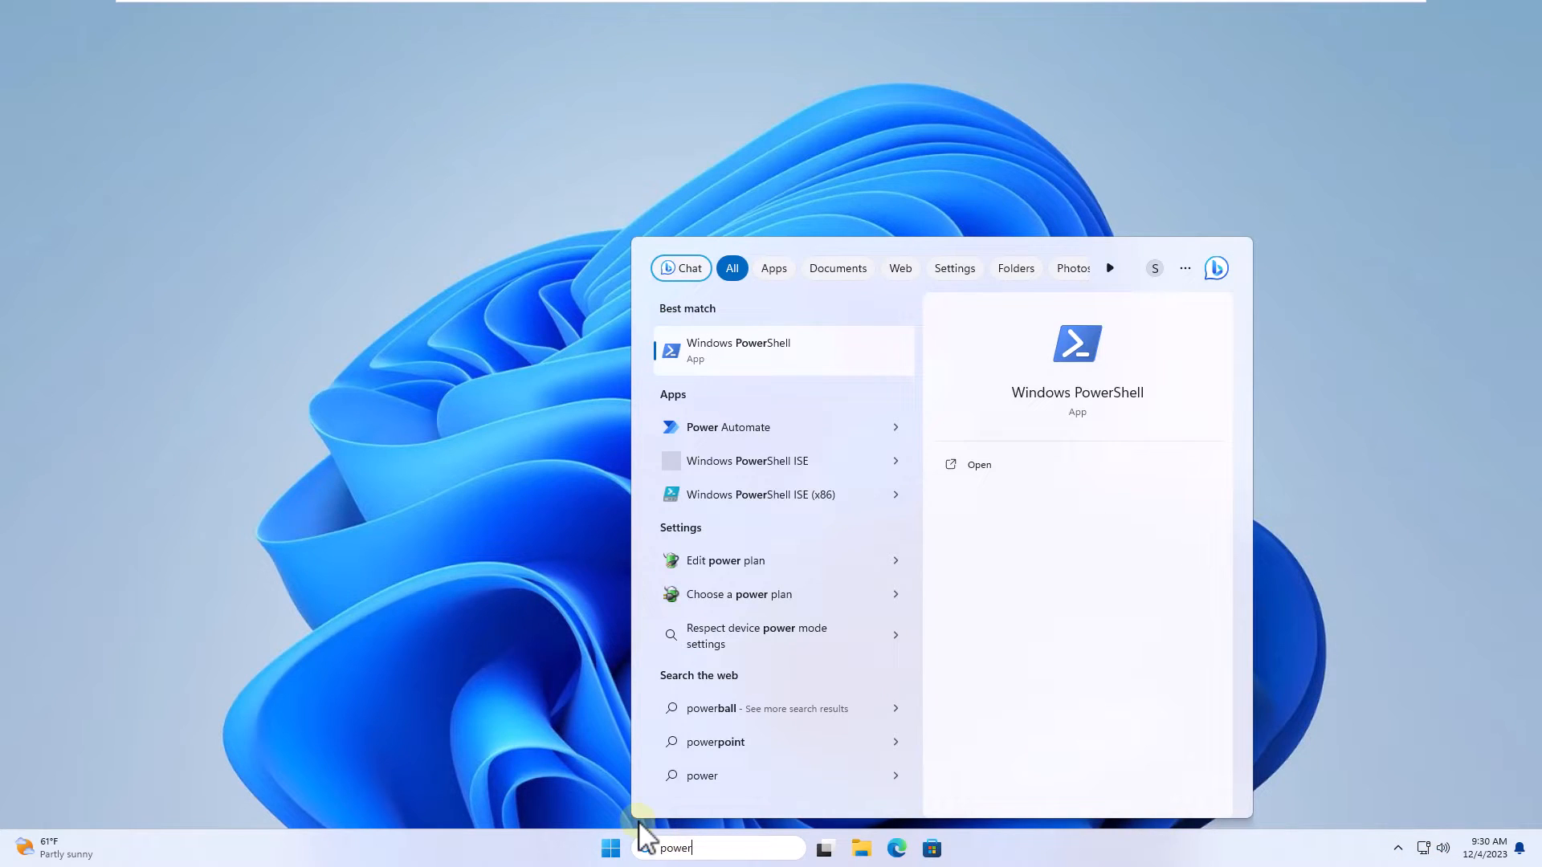
pyautogui.moveTo(767, 636)
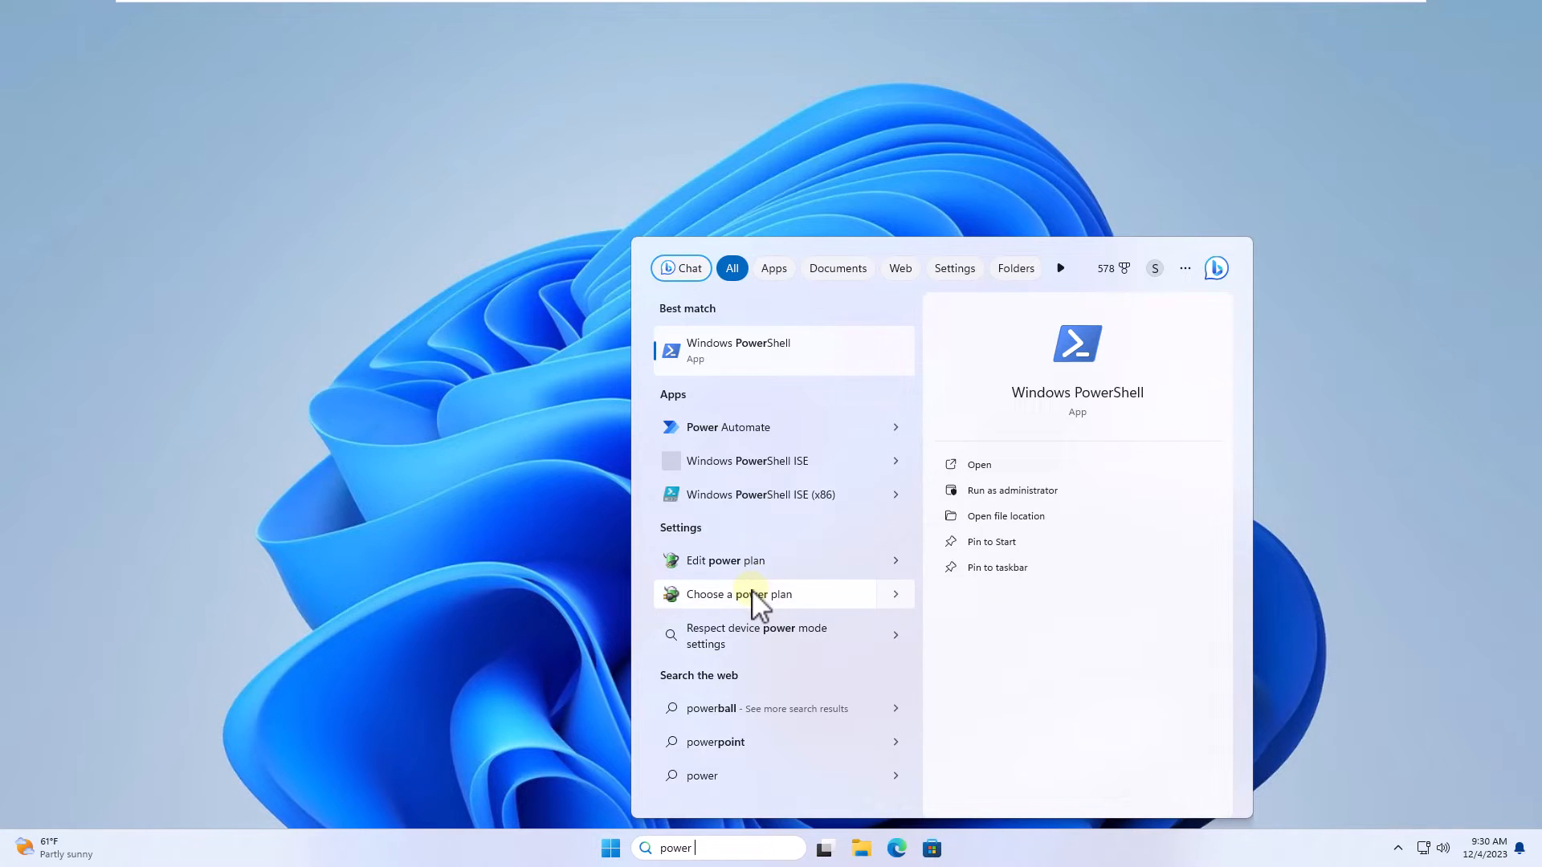
pyautogui.click(738, 594)
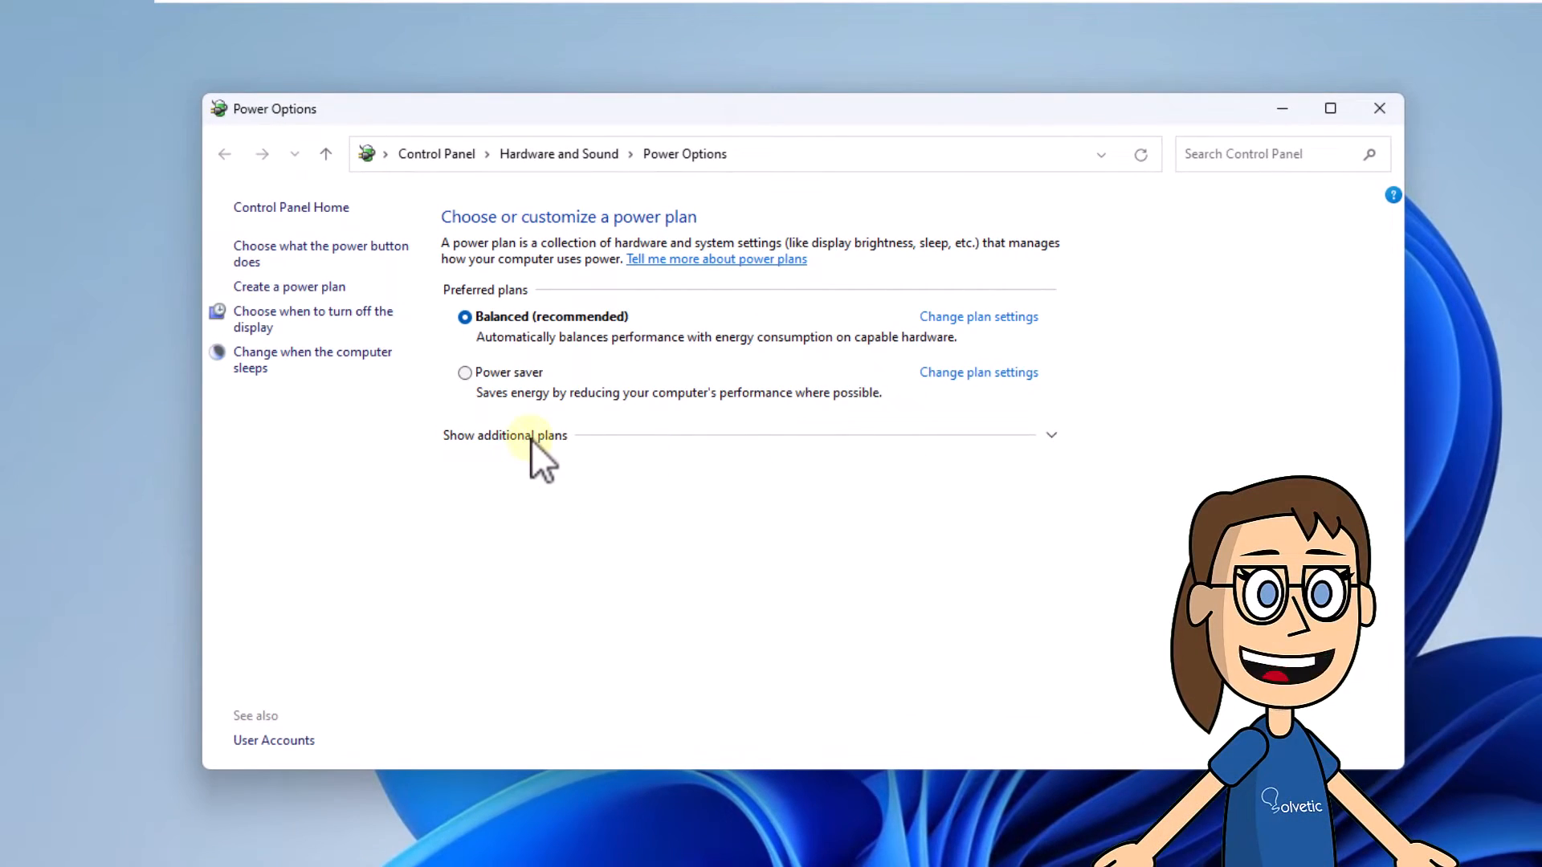
# Reveal the additional plans and select High performance instead of Balanced
pyautogui.click(504, 434)
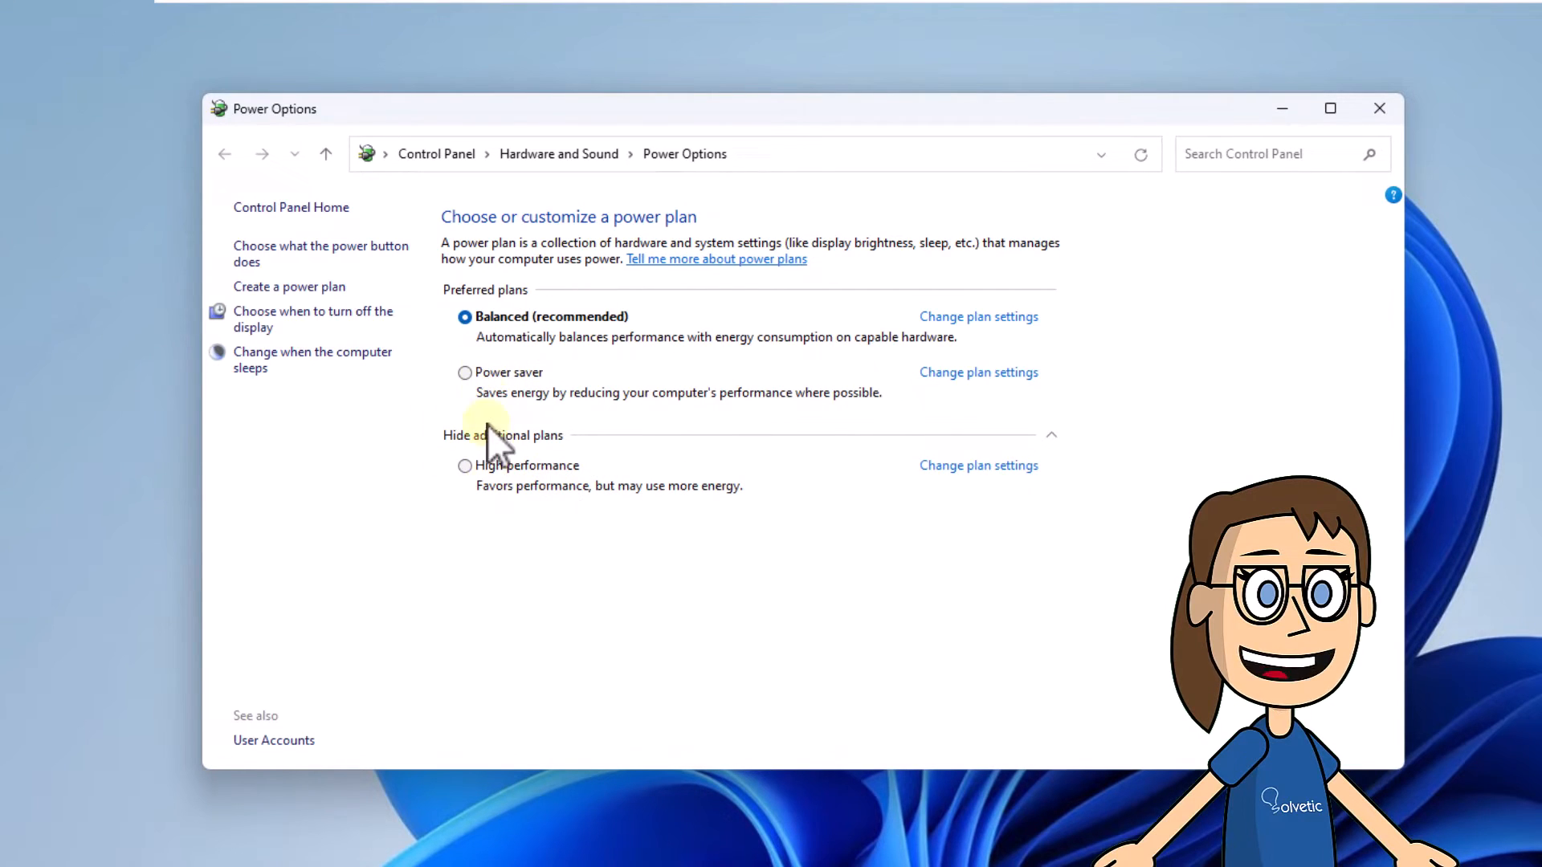
pyautogui.click(465, 465)
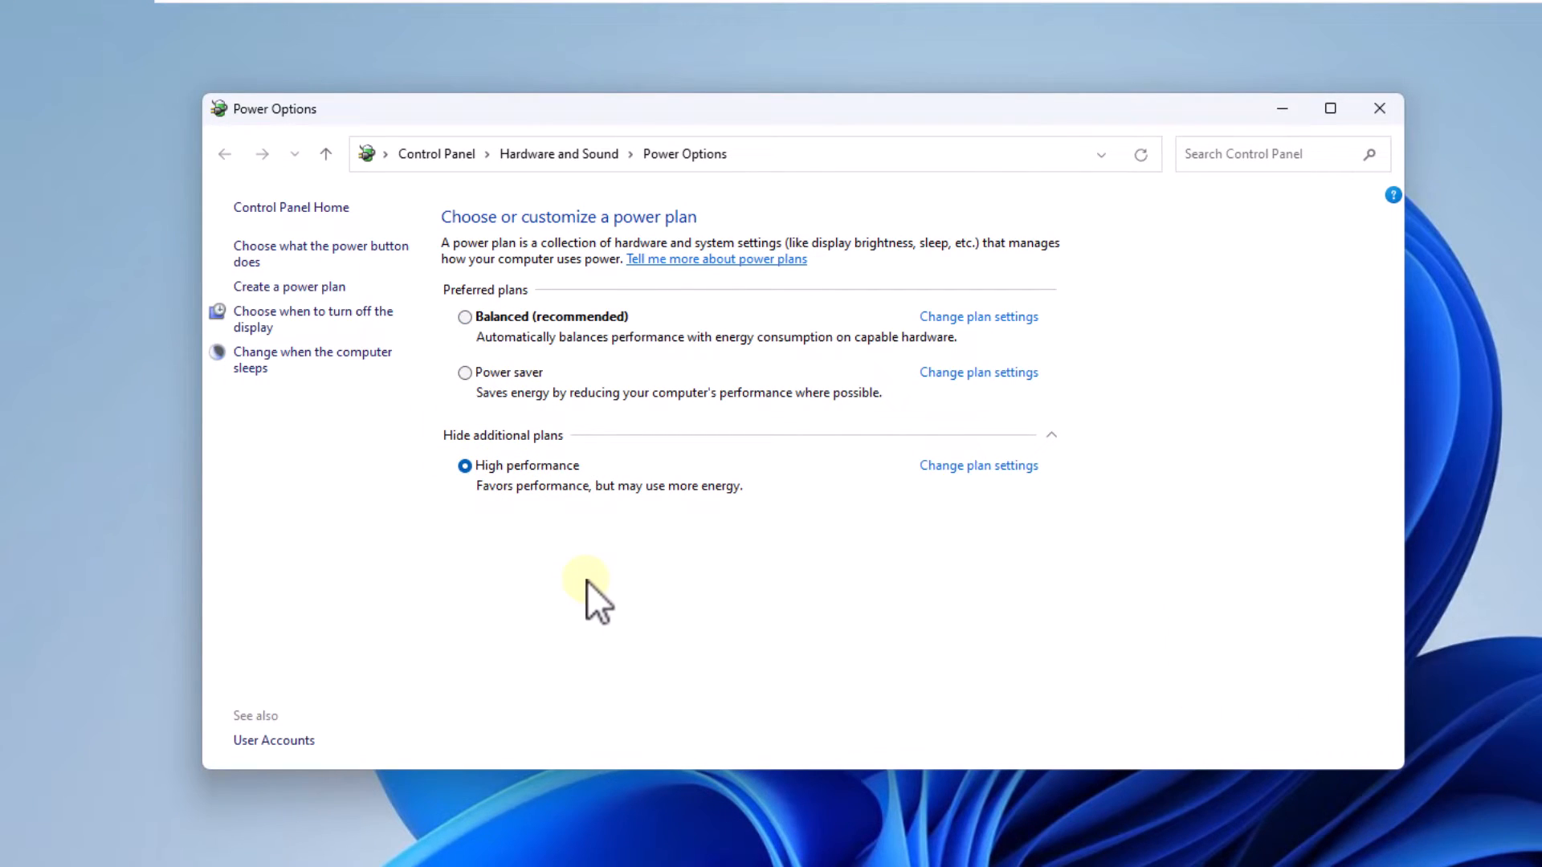
pyautogui.moveTo(507, 378)
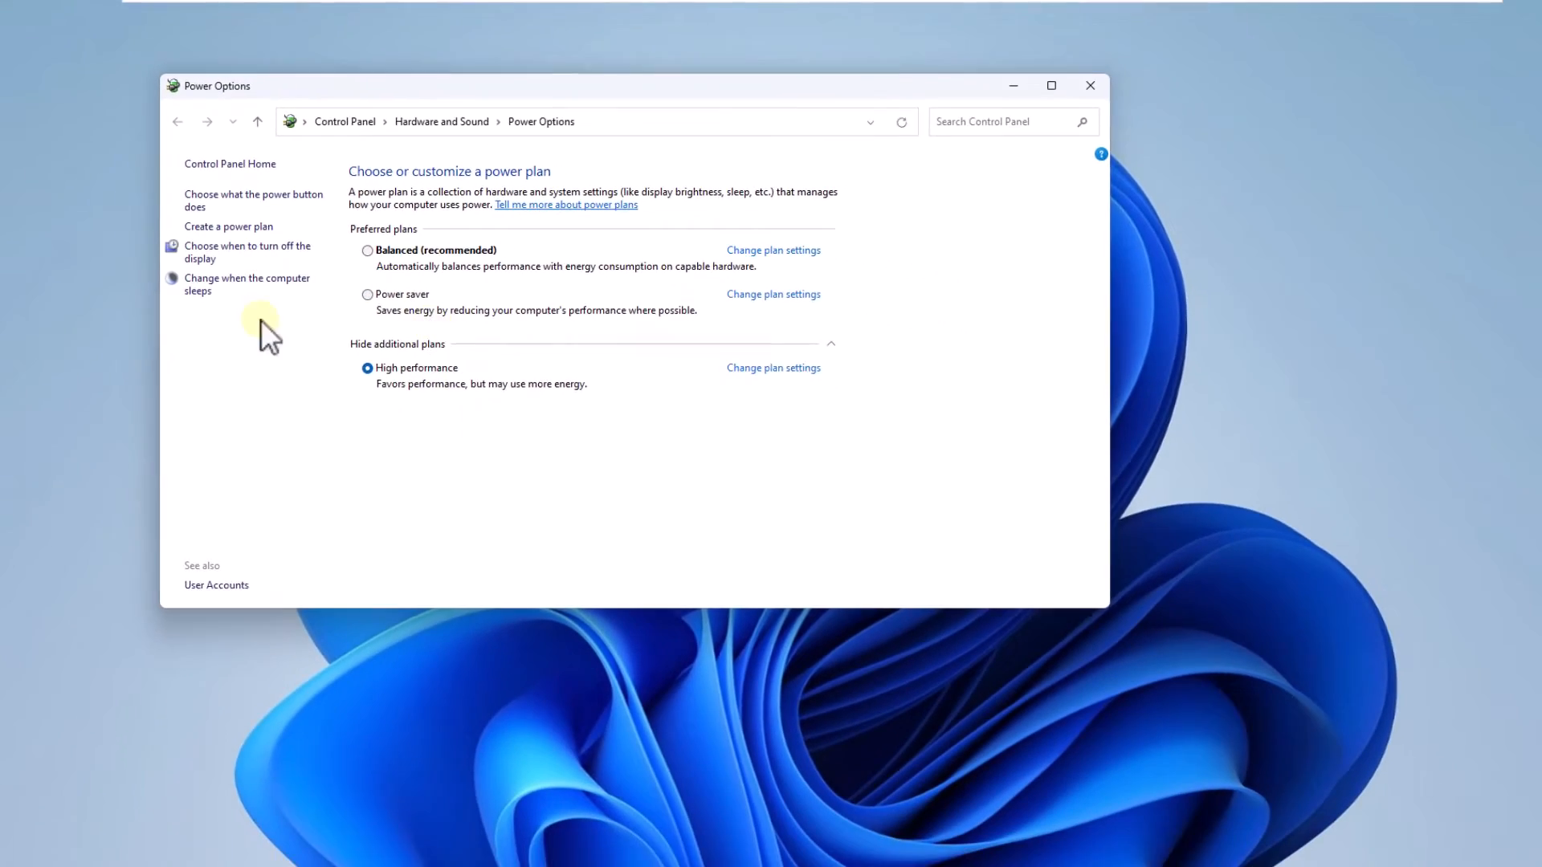
pyautogui.click(1090, 86)
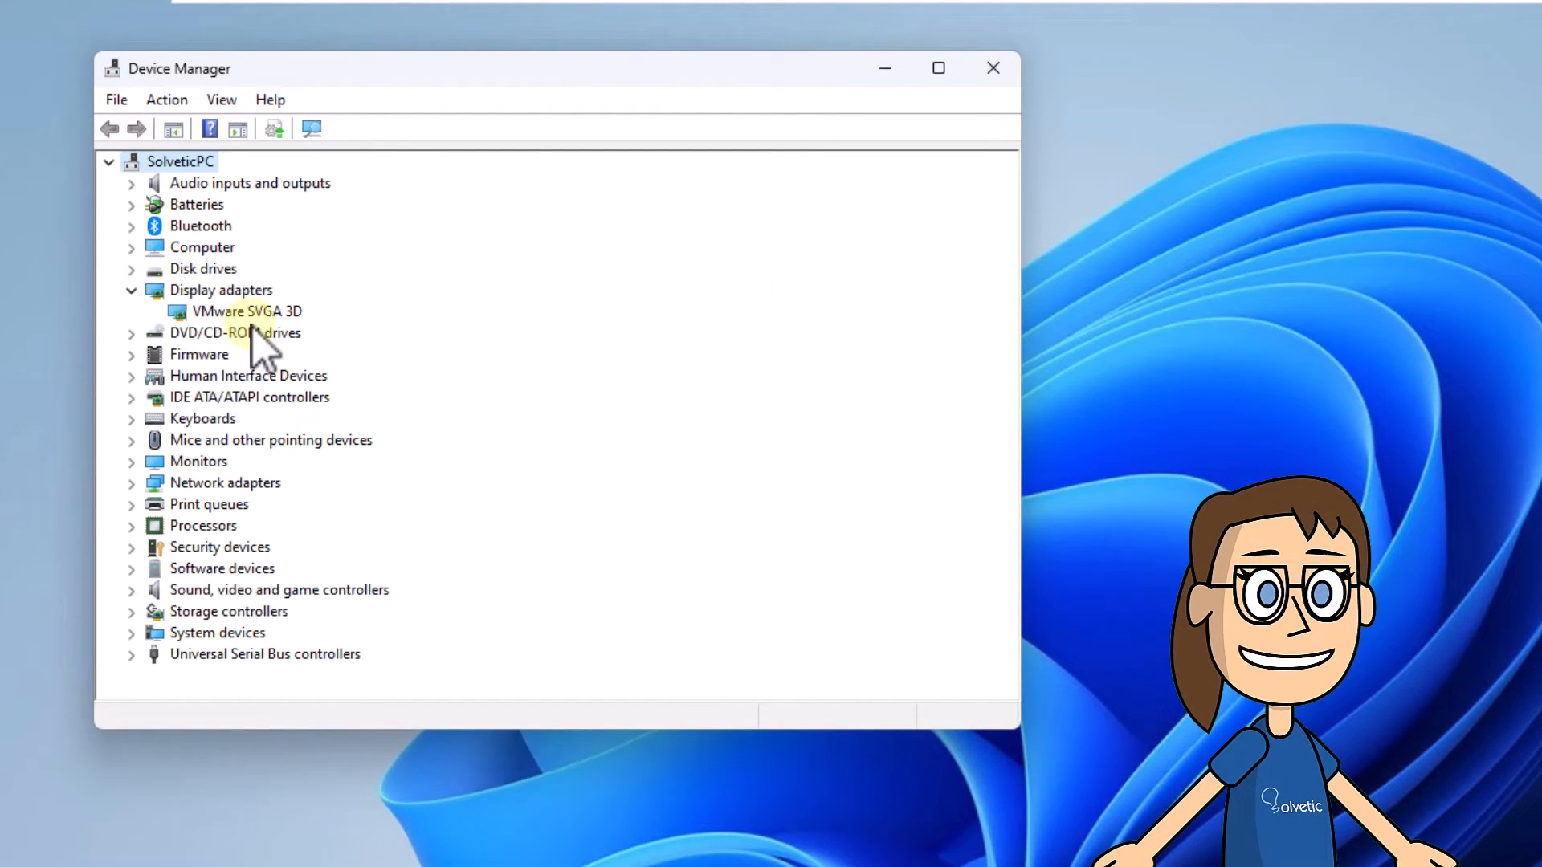
# Auto-search for a VMware SVGA 3D driver update, confirm best is installed, close Device Manager
pyautogui.rightClick(246, 311)
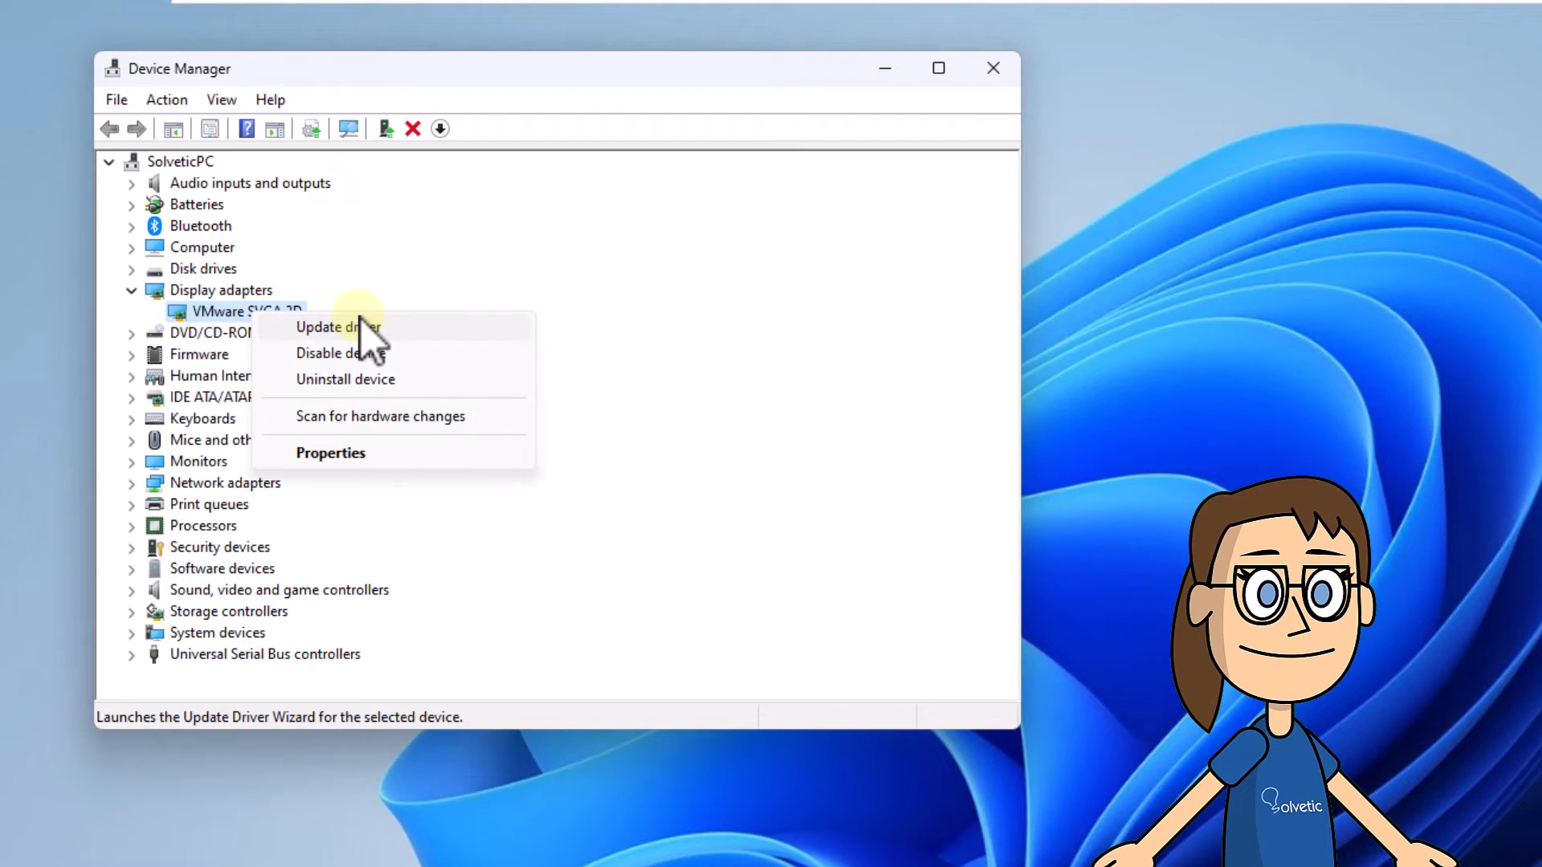
pyautogui.moveTo(378, 354)
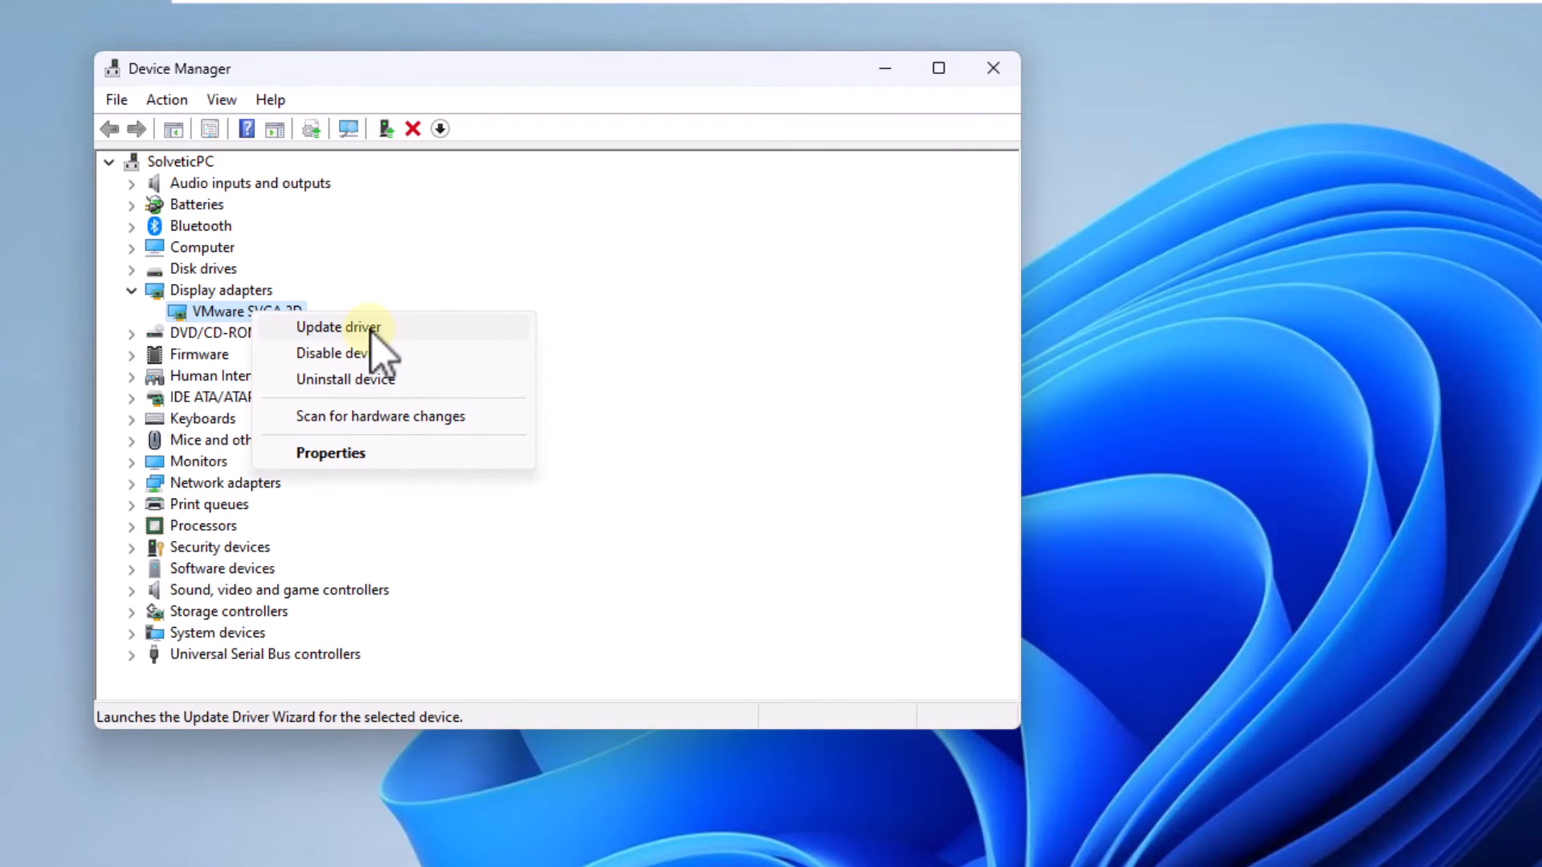
pyautogui.click(337, 327)
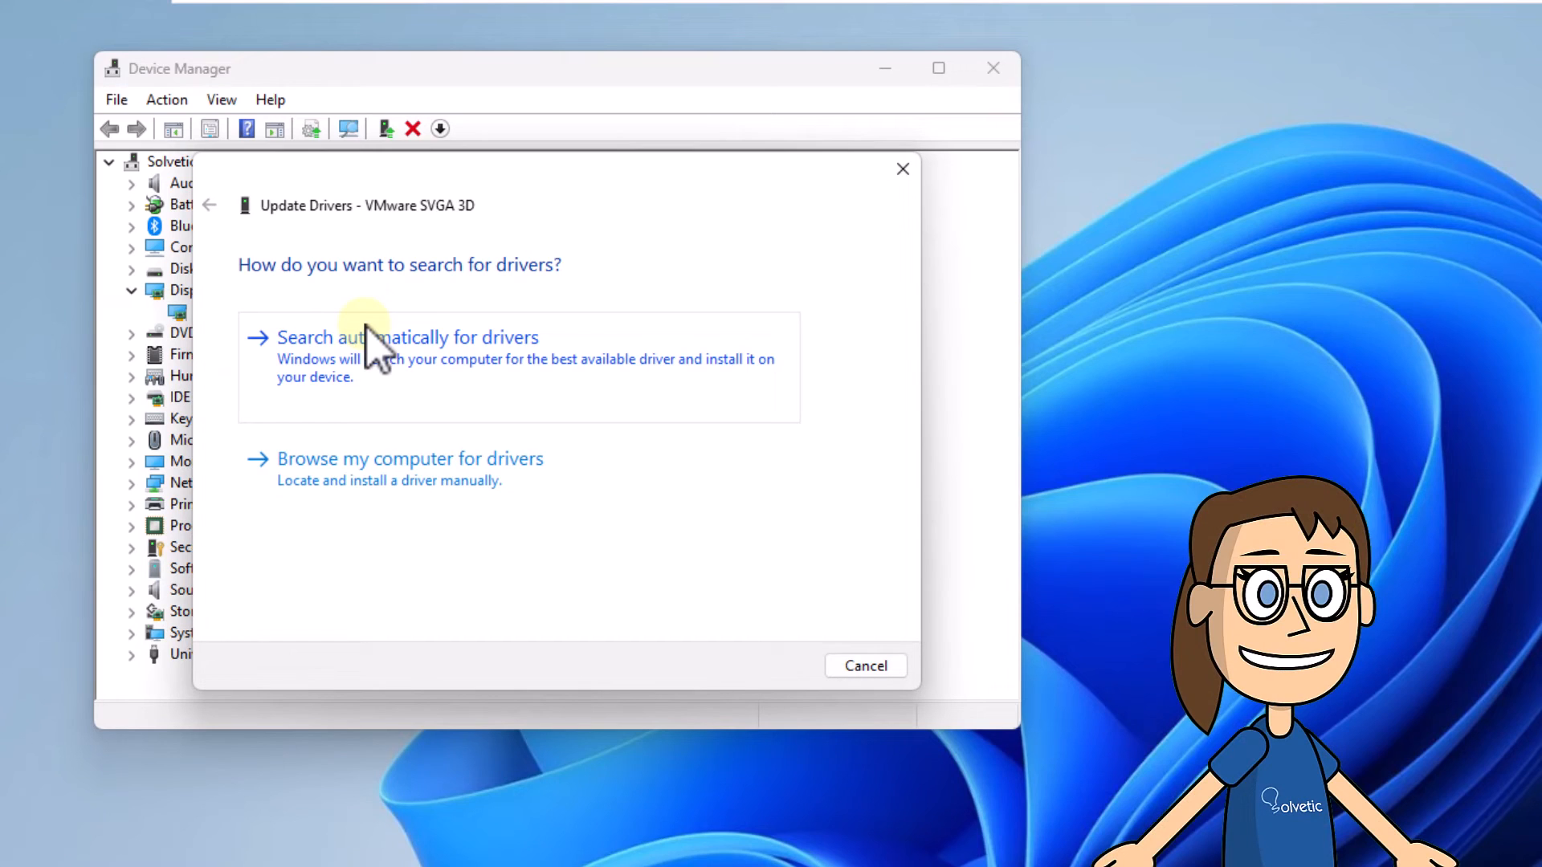
pyautogui.click(408, 338)
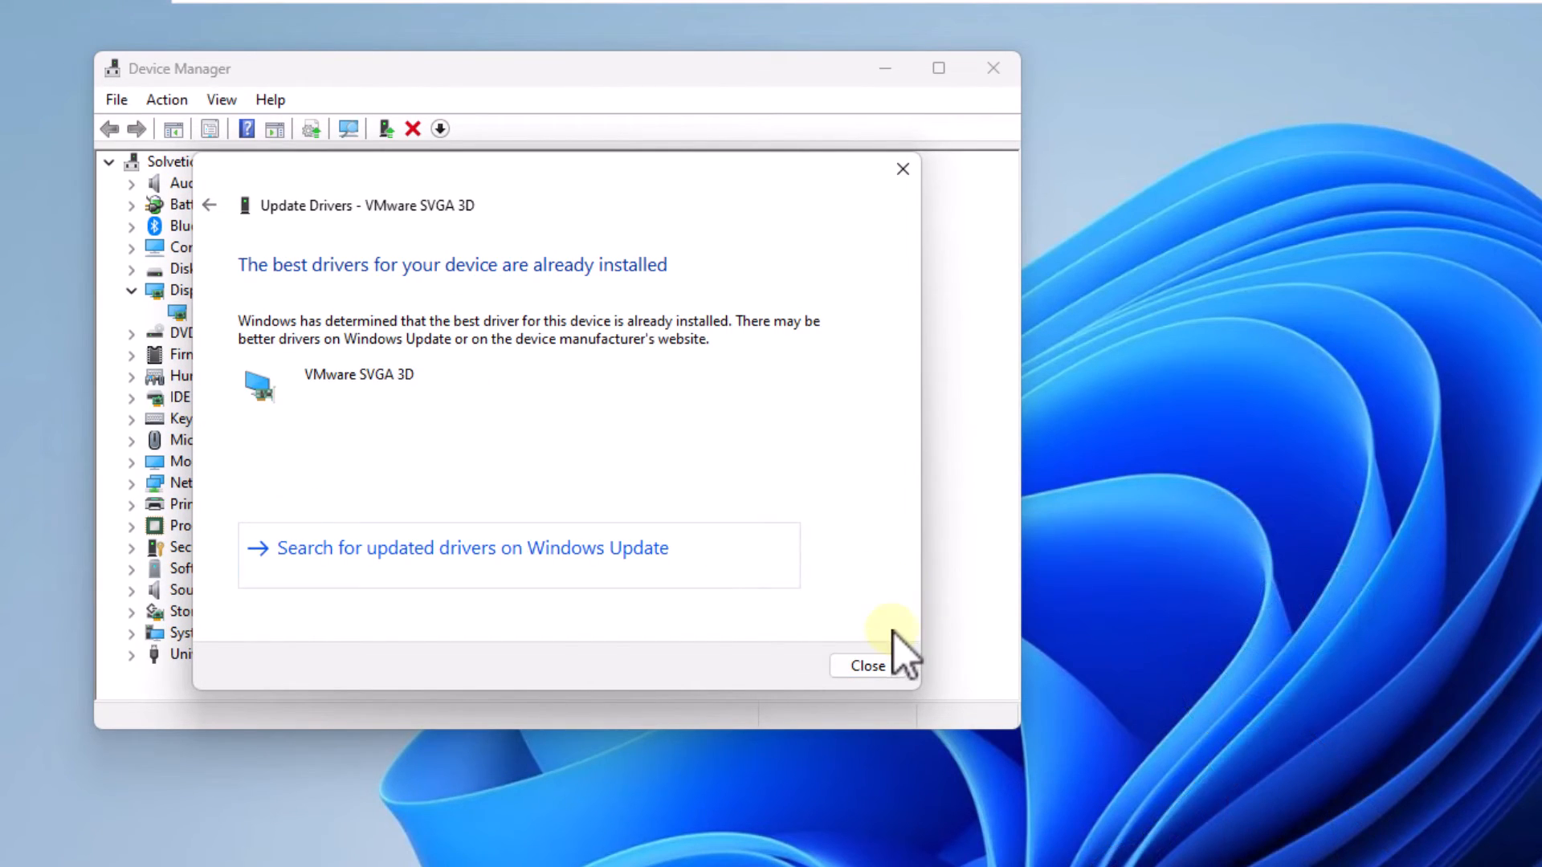
pyautogui.click(868, 666)
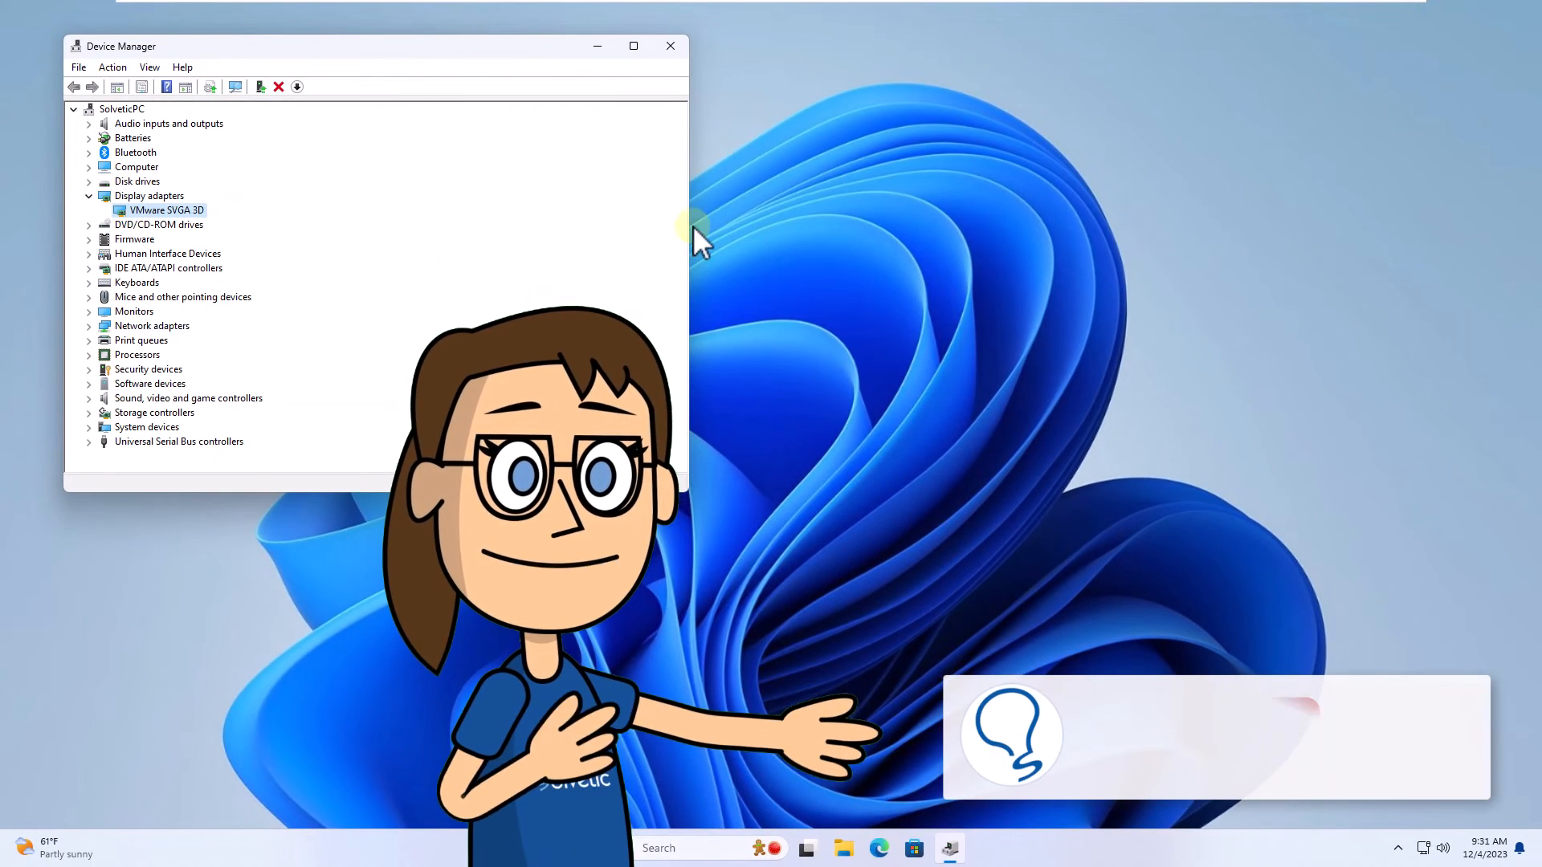
pyautogui.click(670, 45)
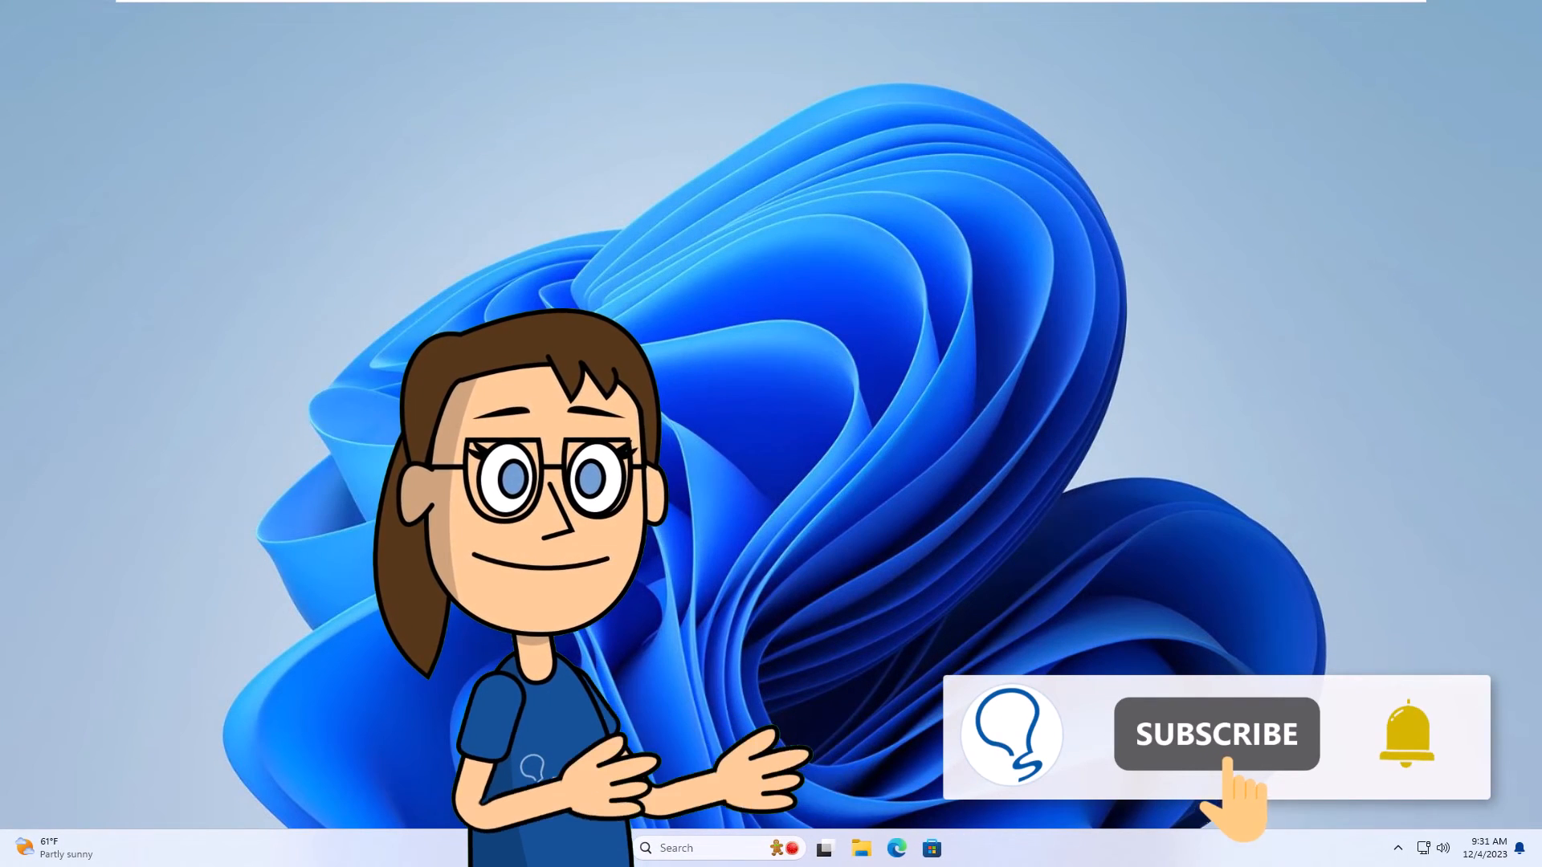